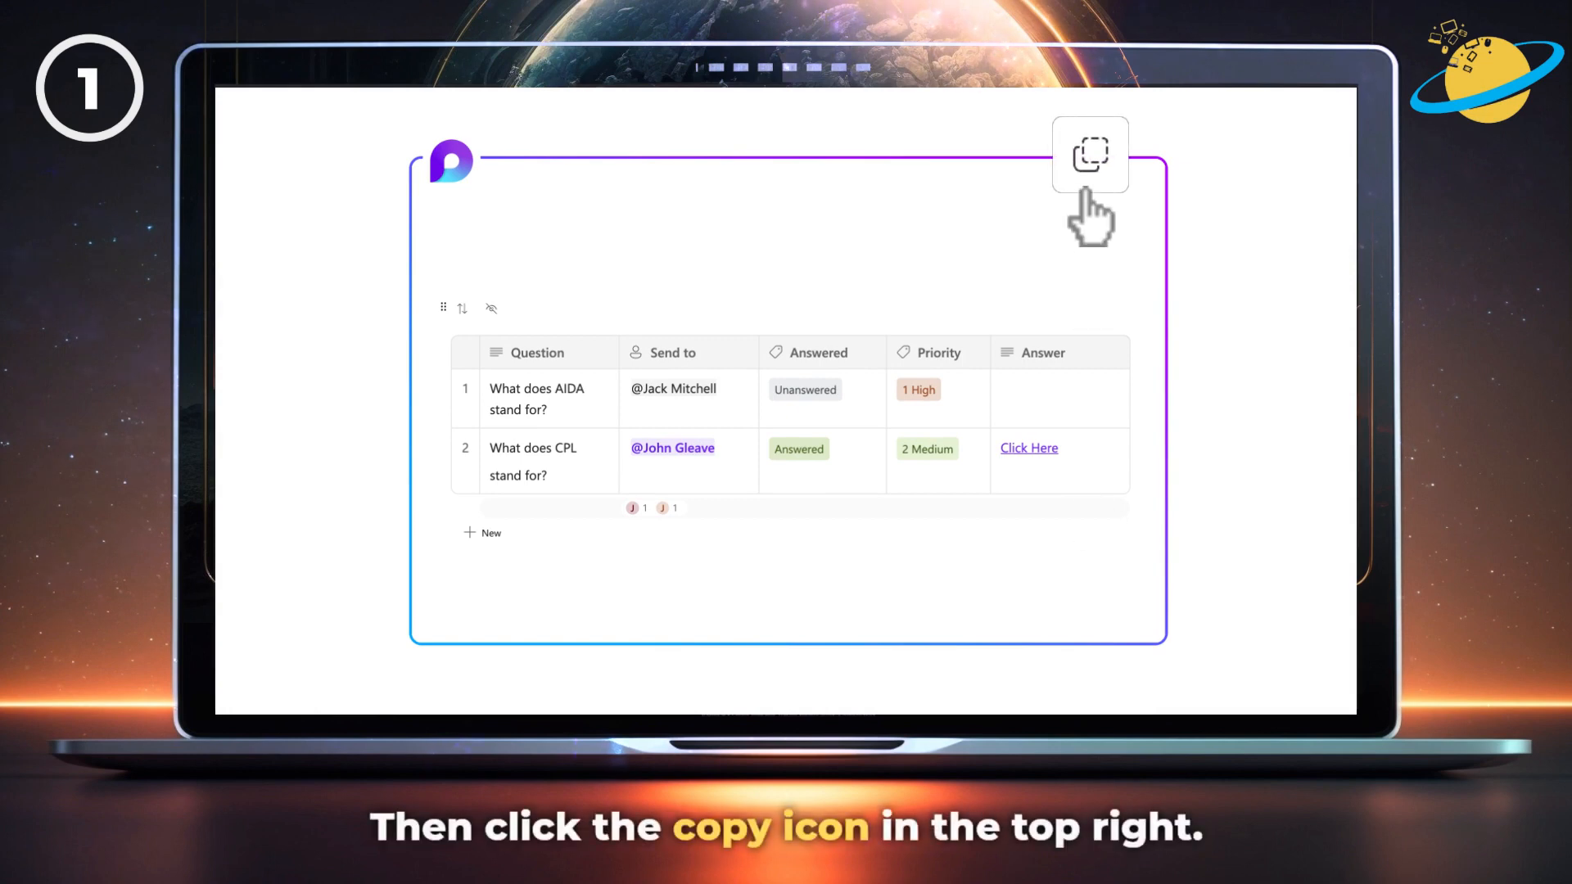
Step: Copy the link to the Questions table component in Loop
{"action": "left_click", "coordinate": [1090, 154]}
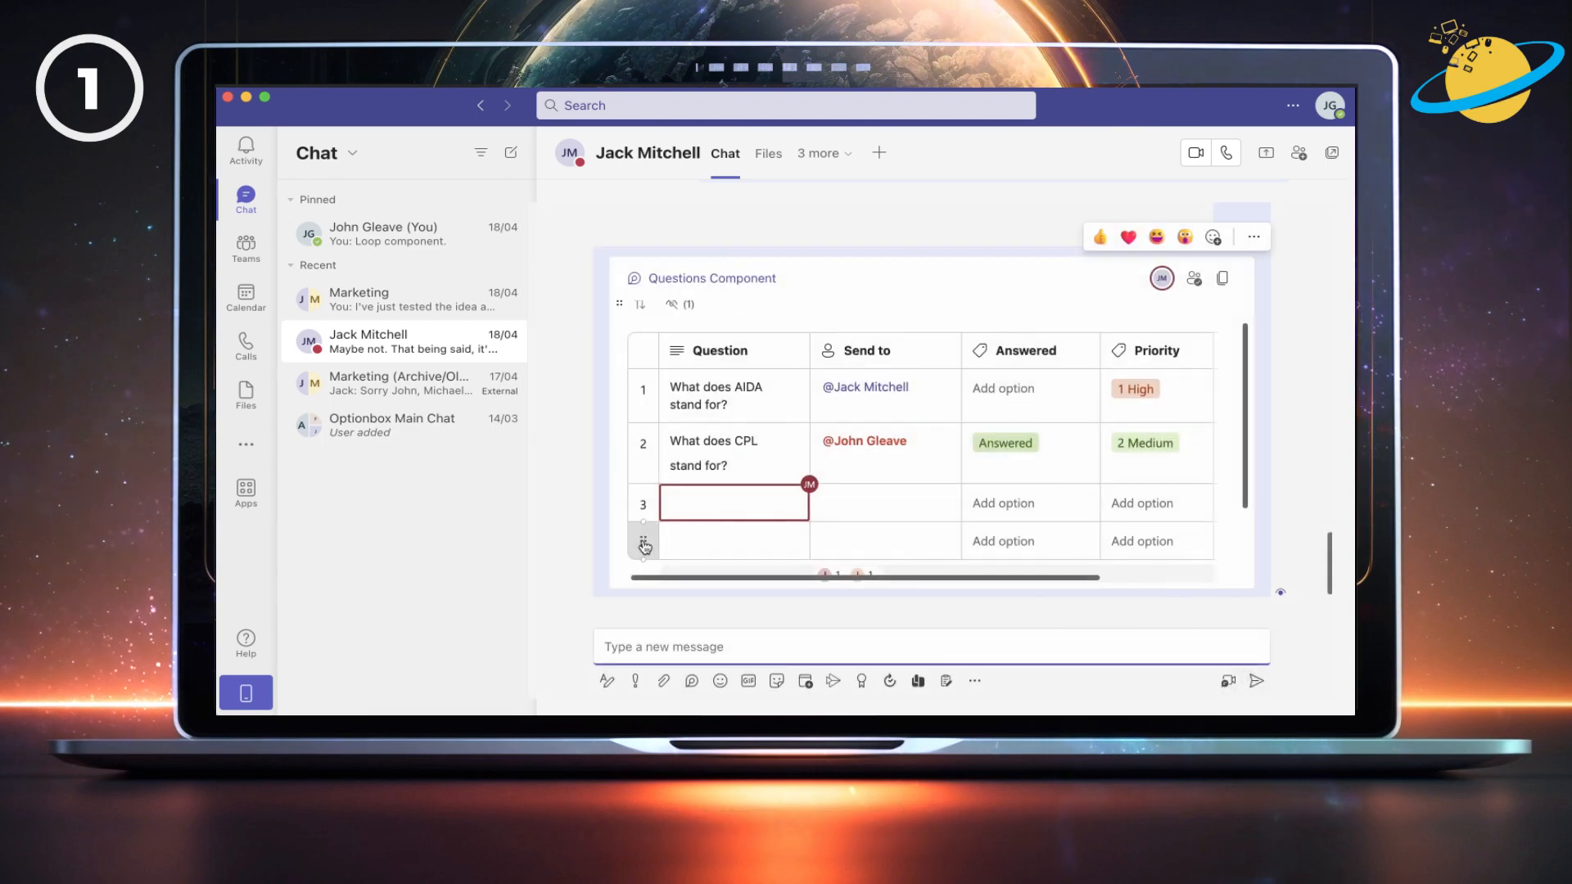
{"action": "type", "text": "What does"}
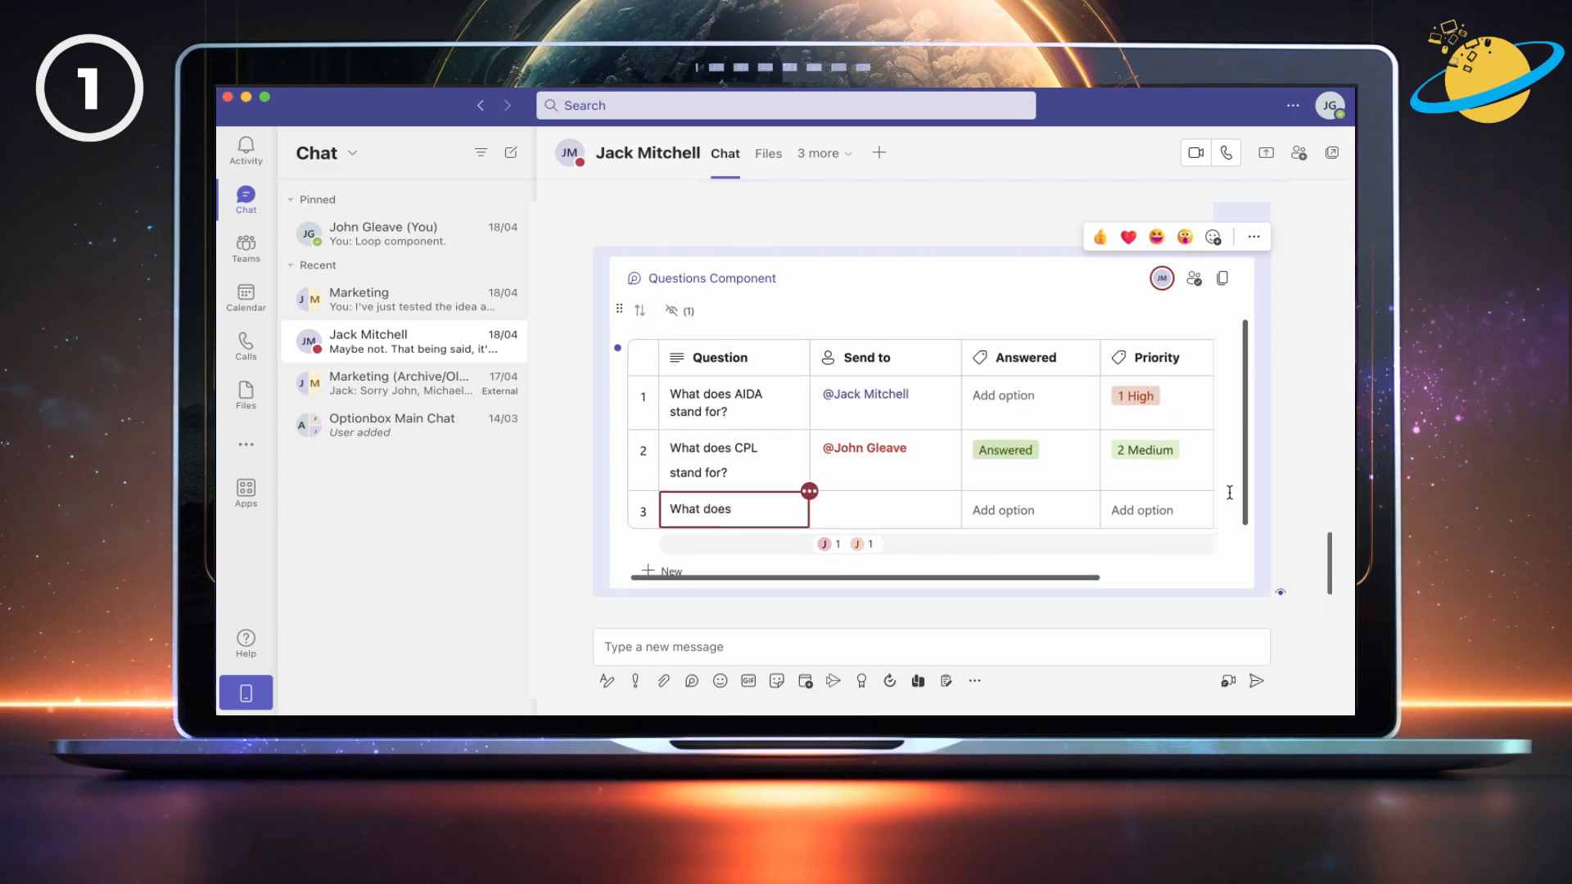
{"action": "type", "text": "CPC"}
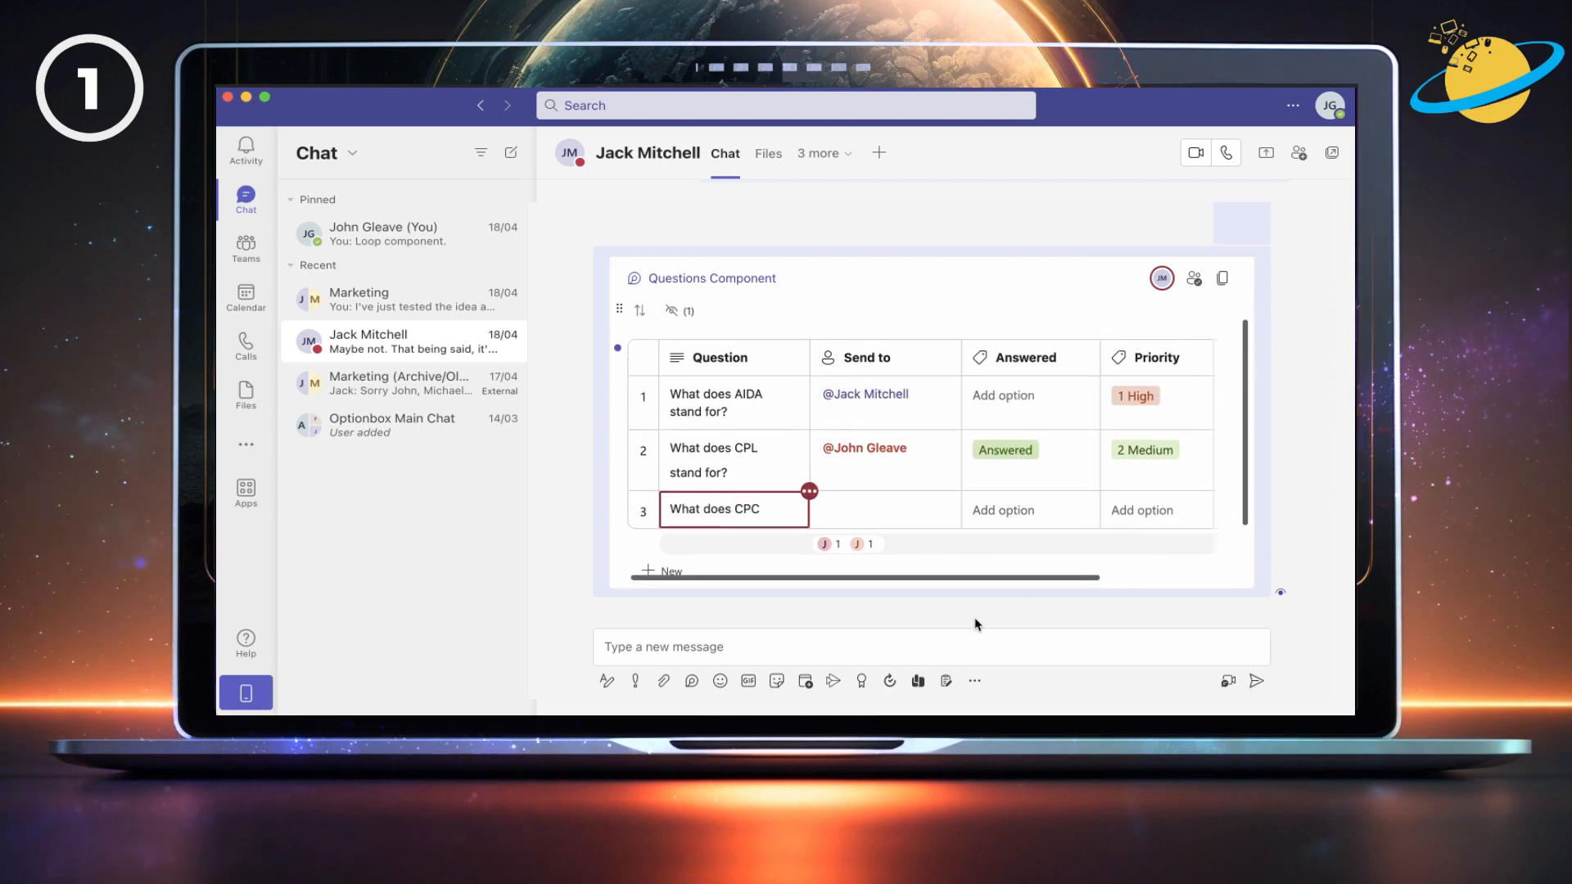
{"action": "type", "text": "stand for"}
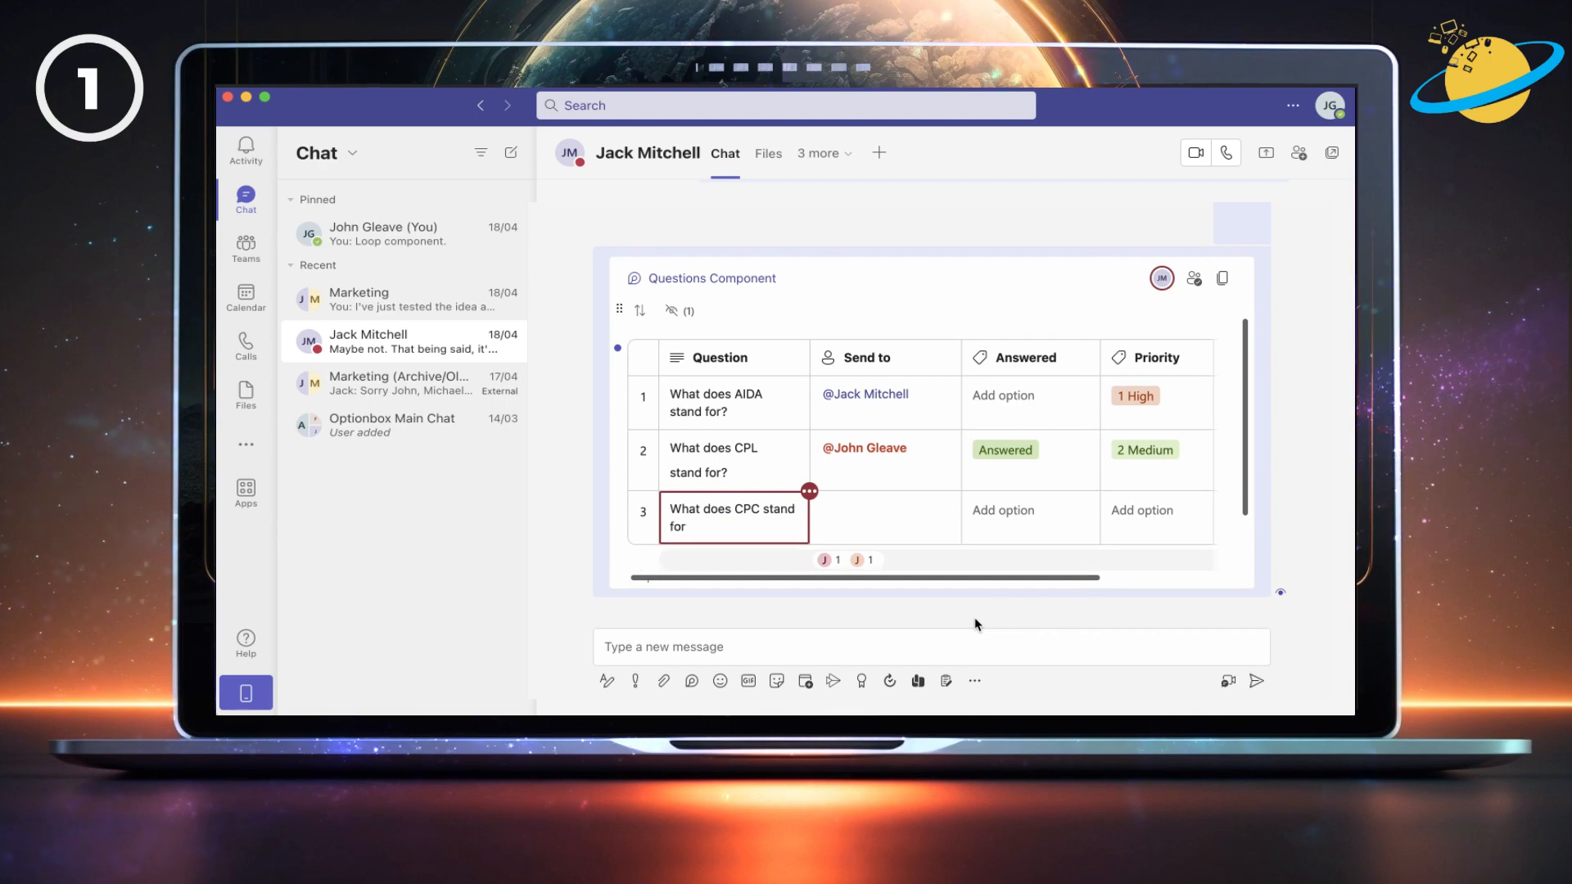
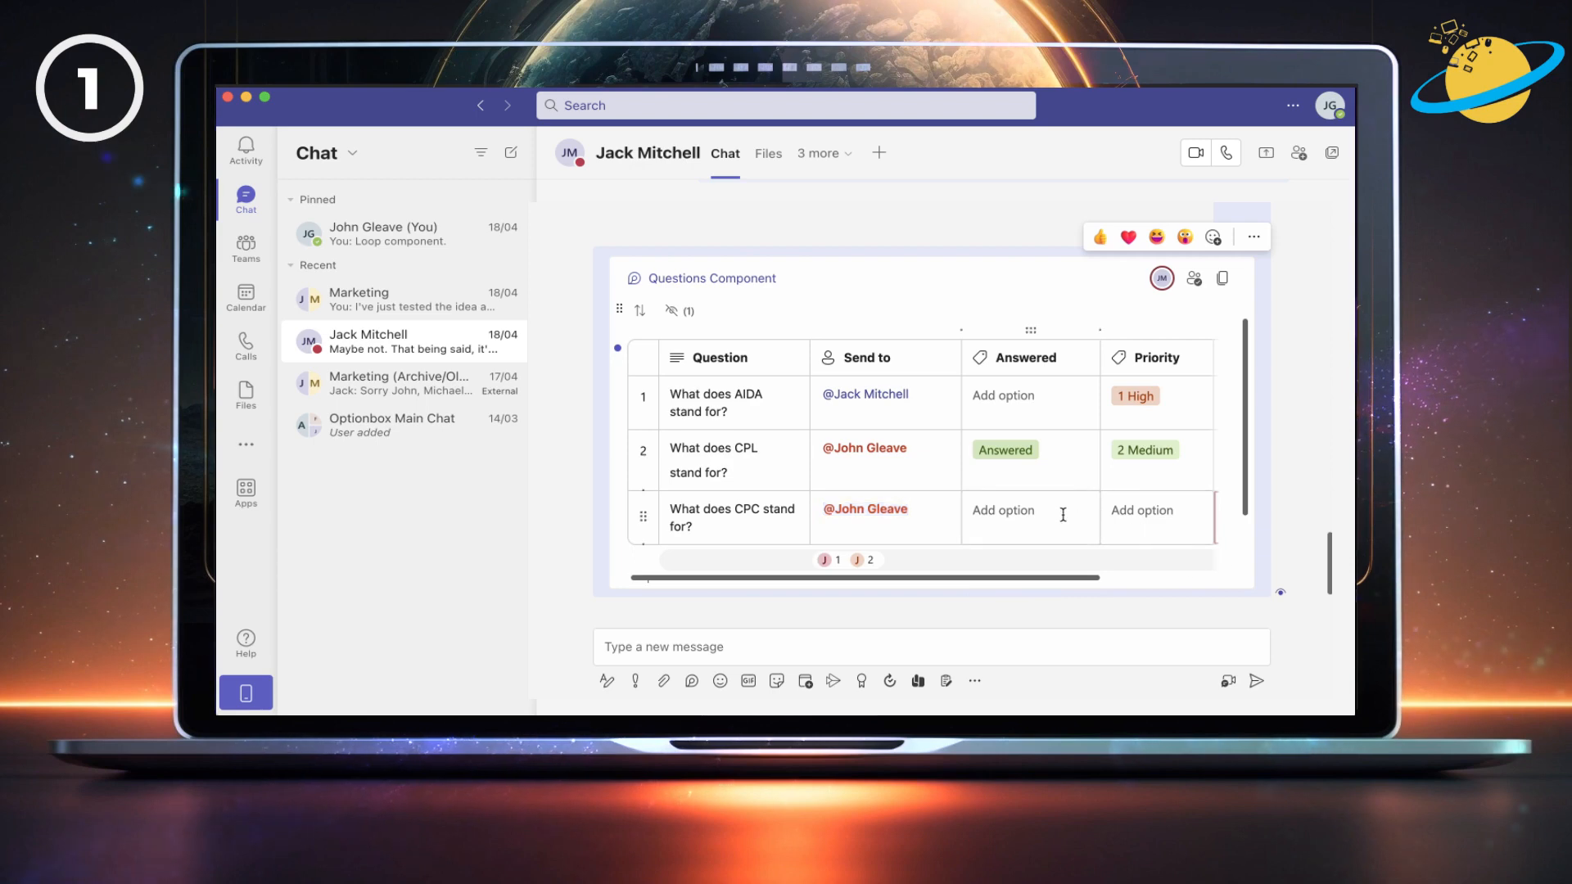
{"action": "left_click", "coordinate": [1002, 511]}
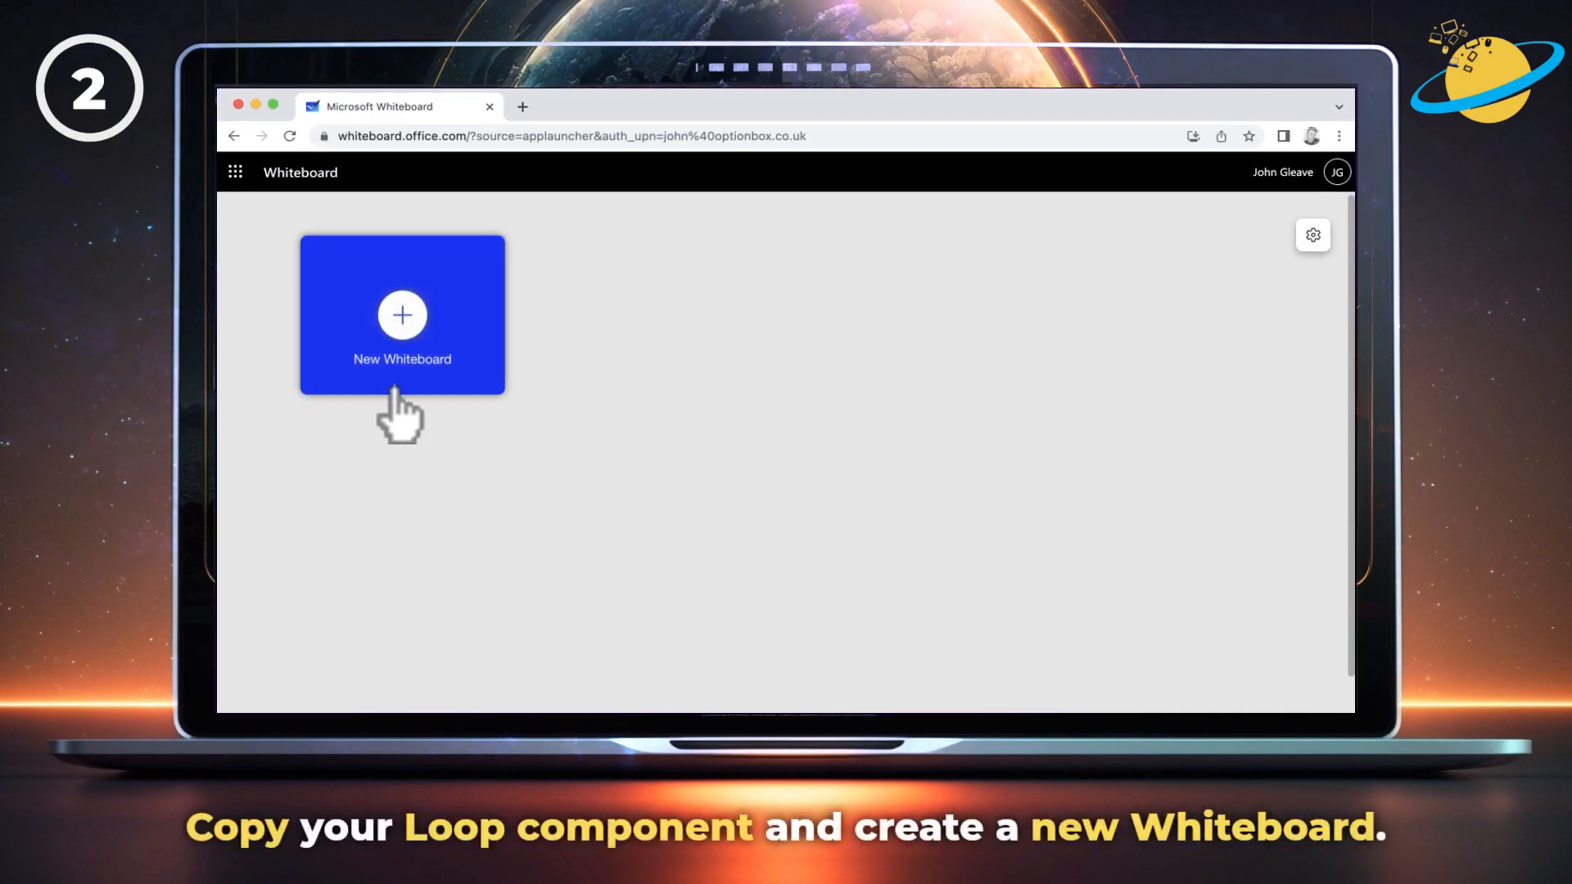
Step: Create a blank whiteboard and insert the copied Loop component link onto it
{"action": "left_click", "coordinate": [403, 316]}
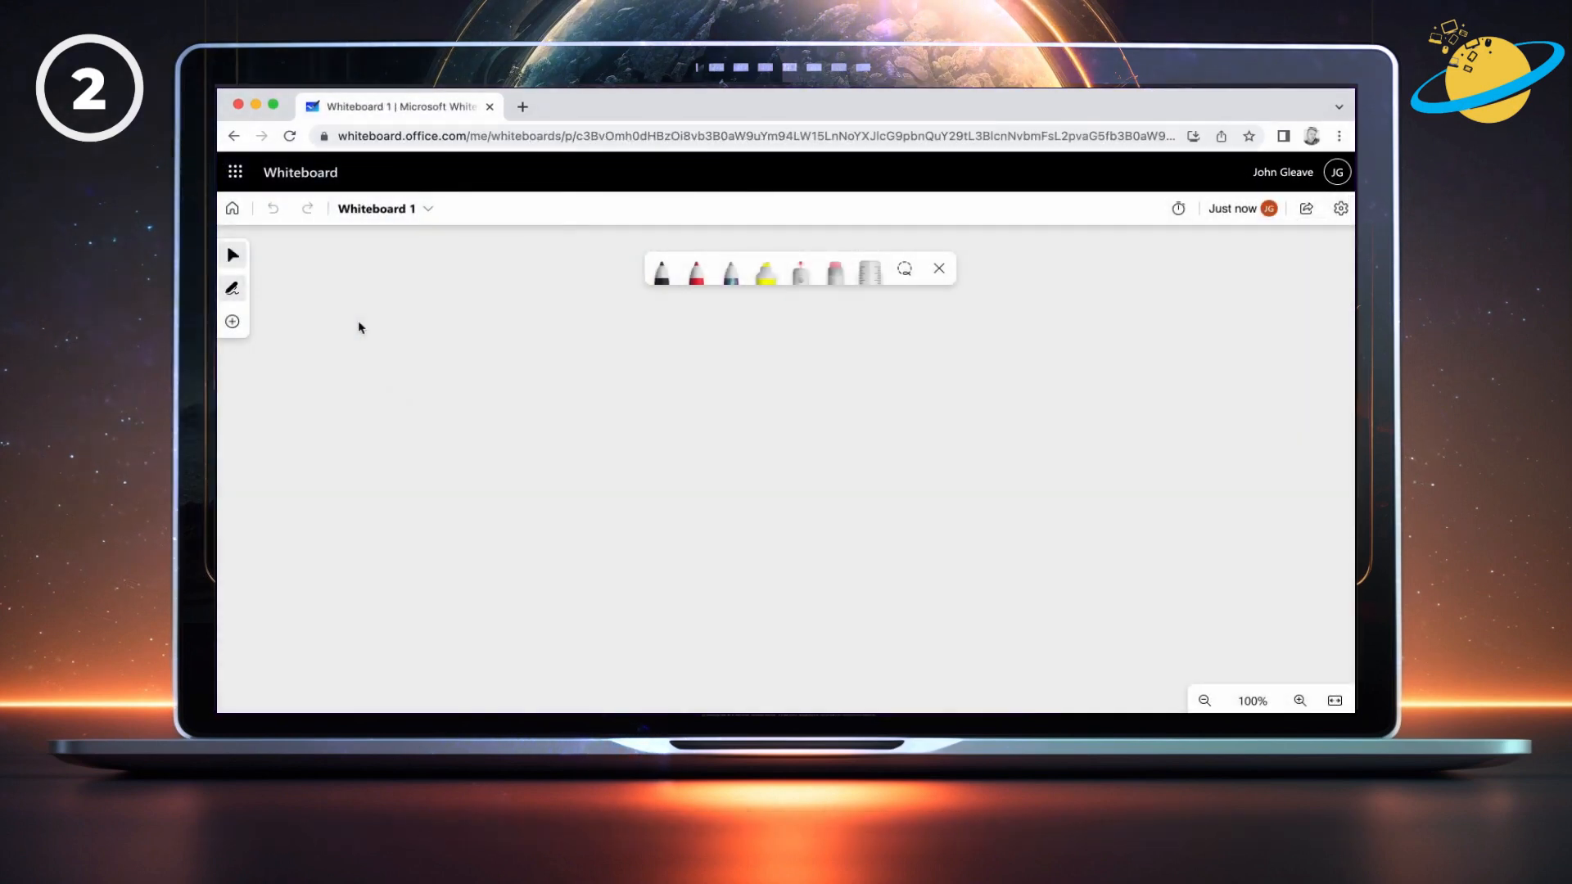
{"action": "mouse_move", "coordinate": [233, 321]}
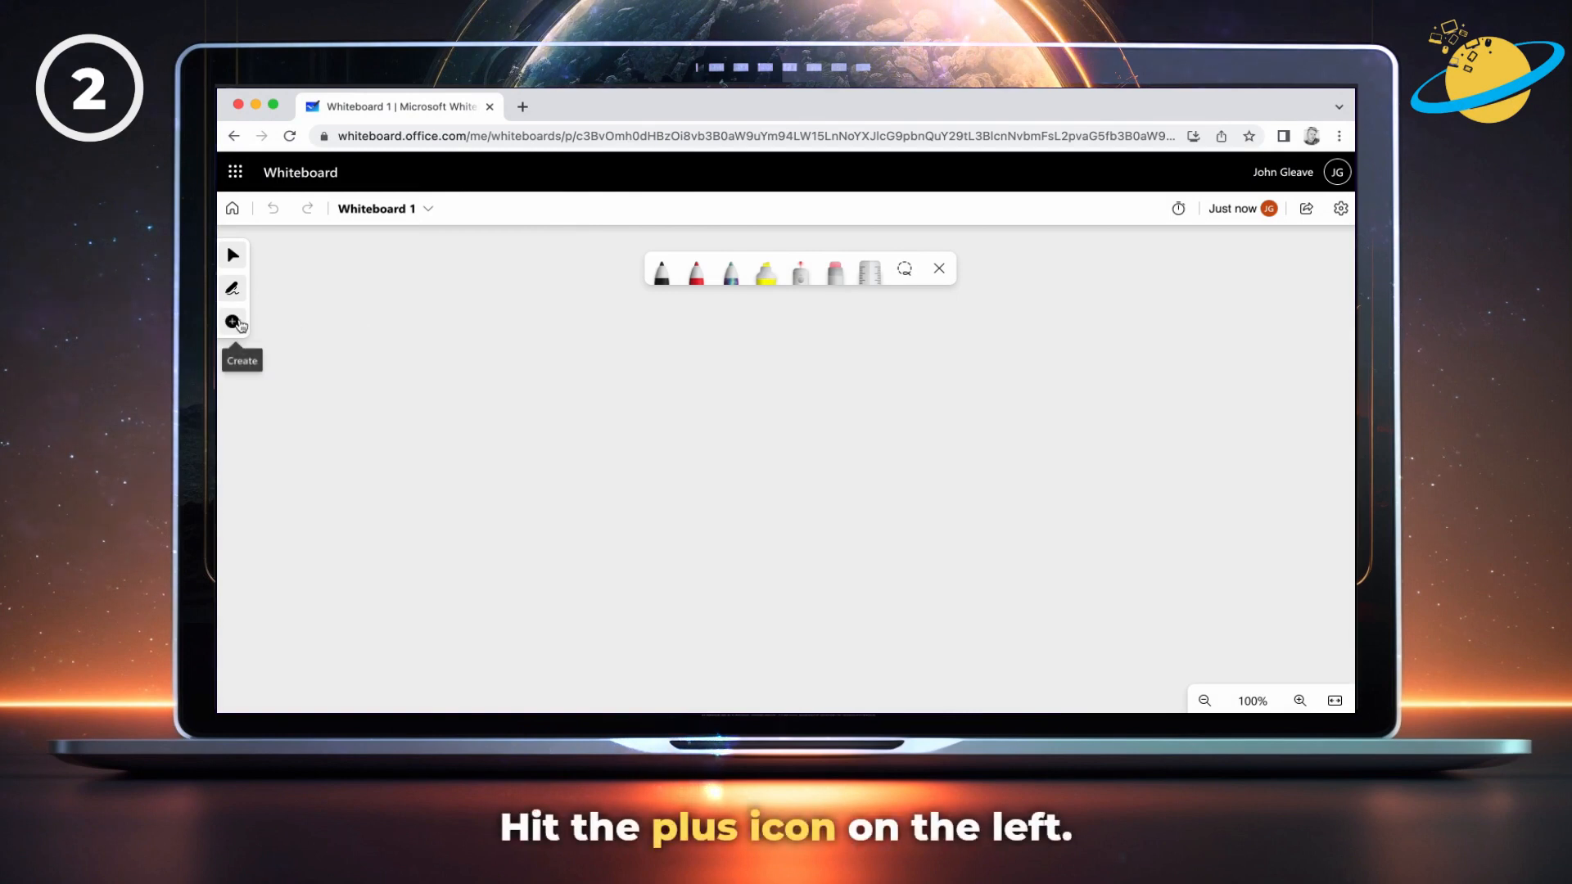
{"action": "left_click", "coordinate": [233, 321]}
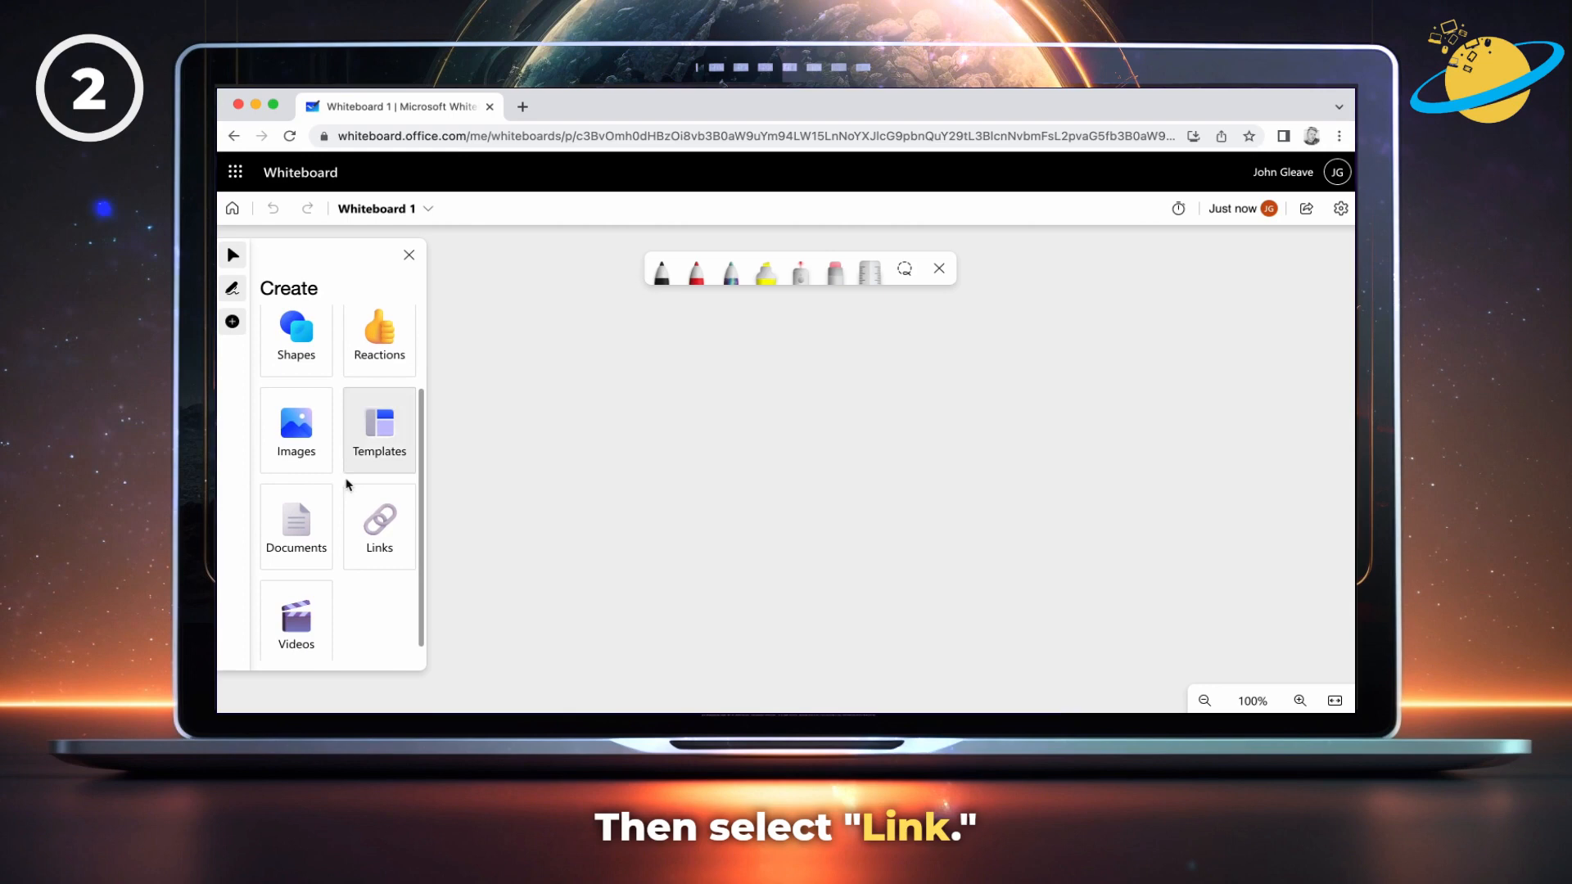
{"action": "left_click", "coordinate": [380, 526]}
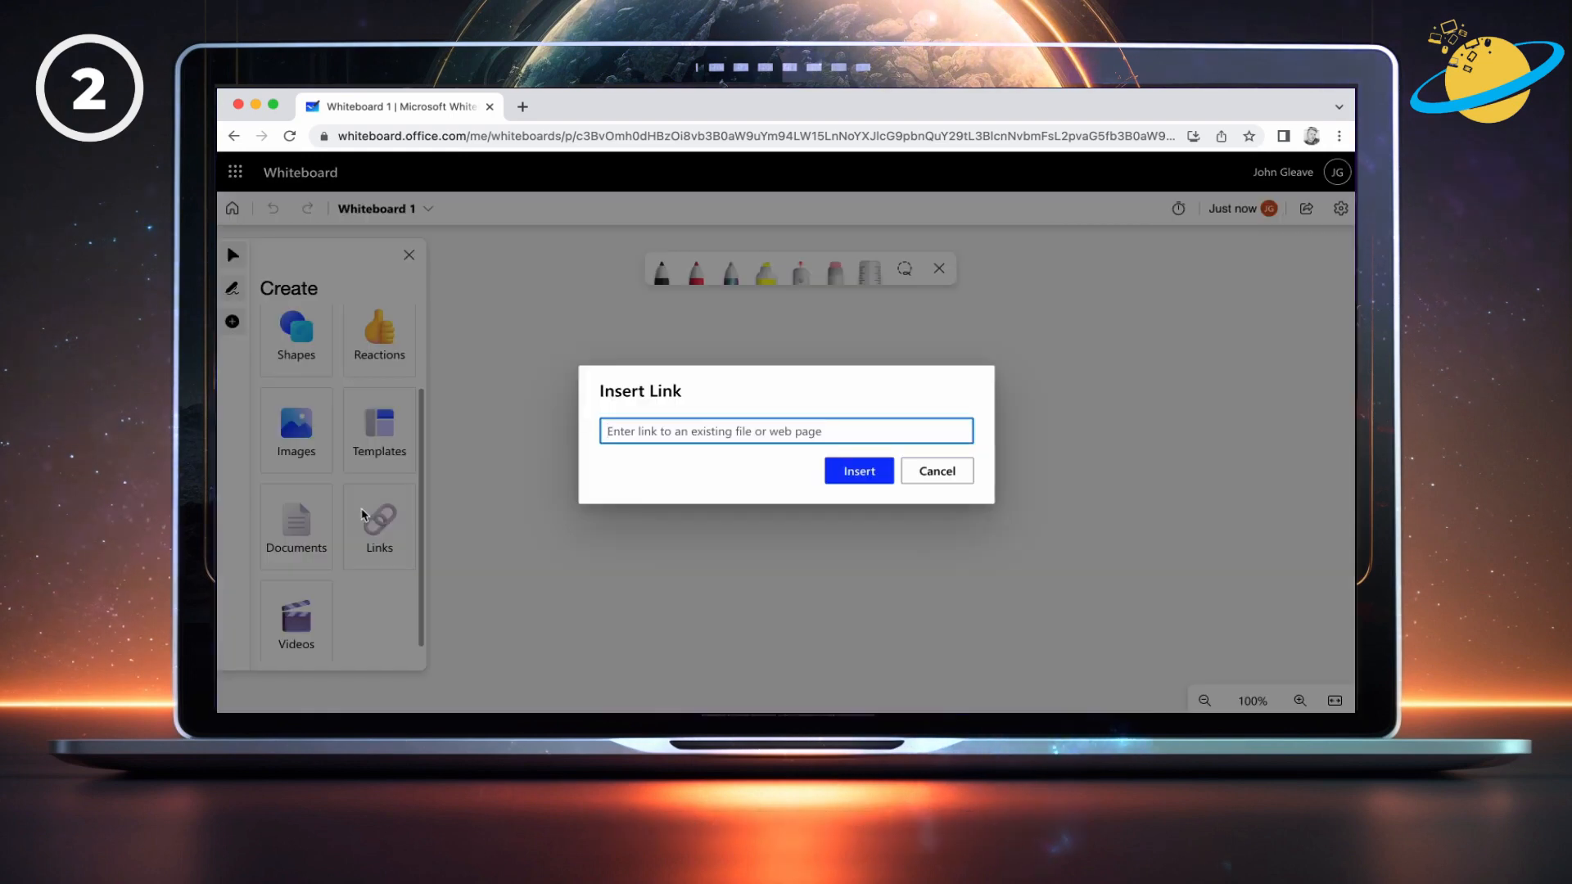
{"action": "type", "text": "OGUtNDYwZi1hMzA3LWI1MmE3ZjhmNDAwNiUyMiU3RA%3D%3D"}
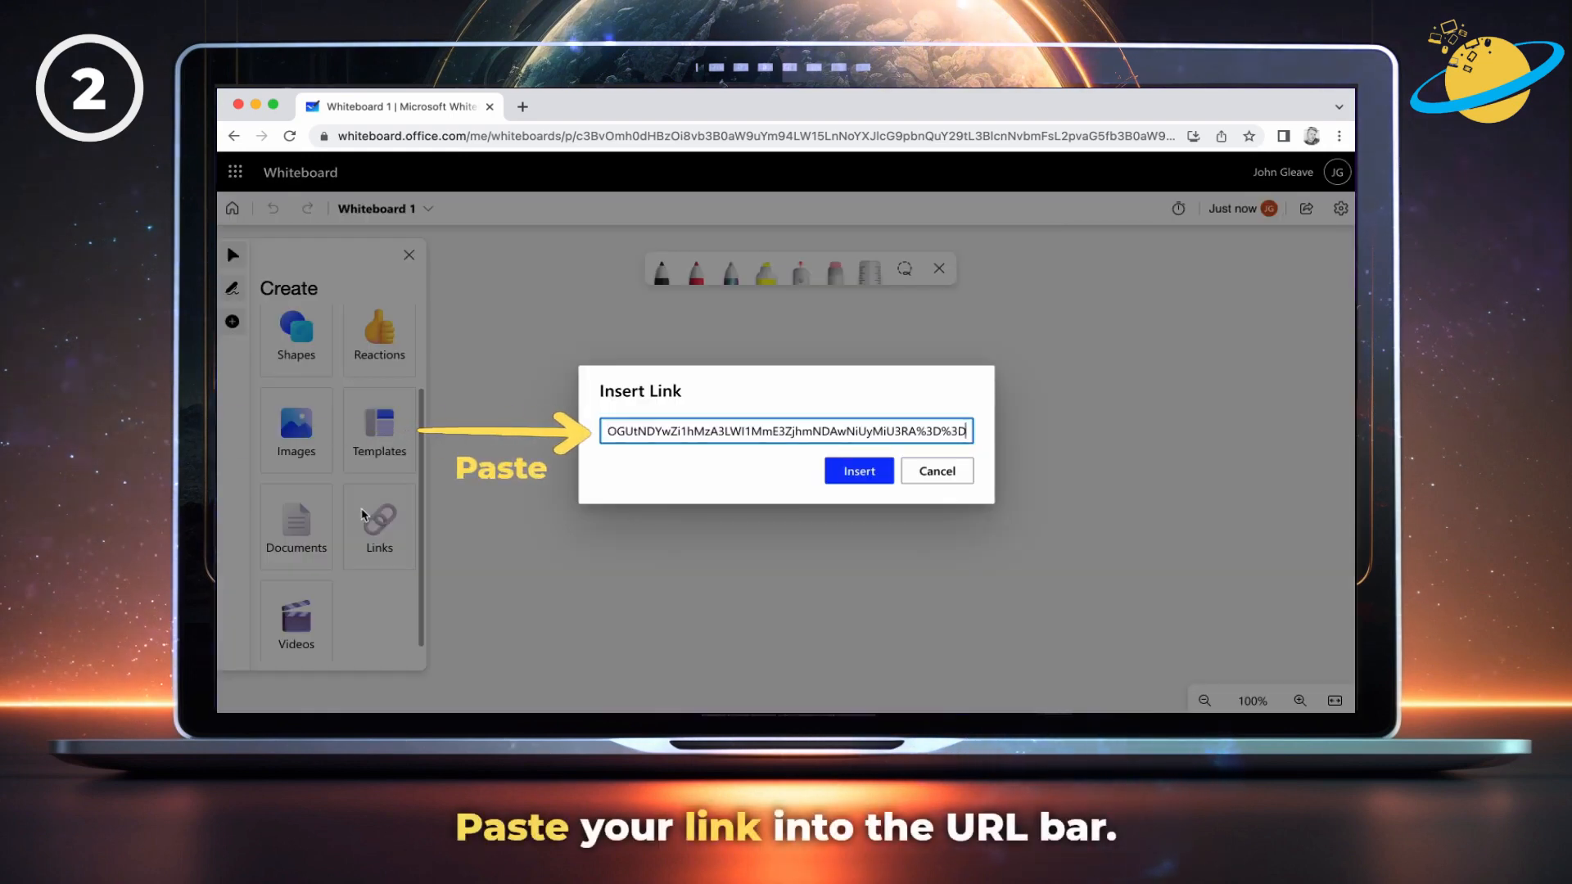
{"action": "mouse_move", "coordinate": [833, 472]}
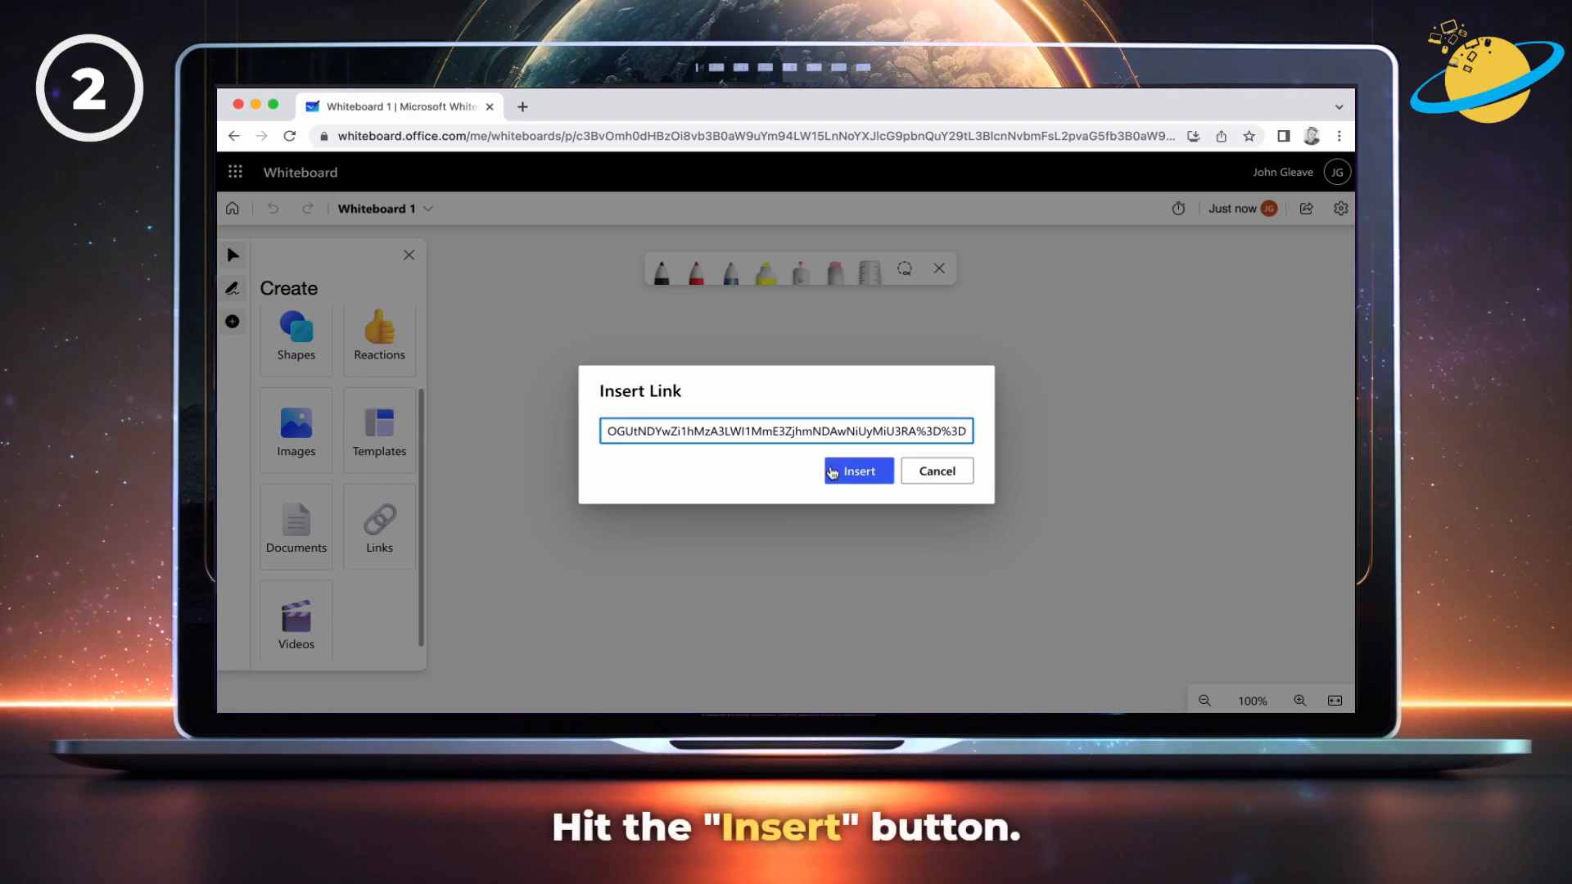
{"action": "left_click", "coordinate": [858, 471]}
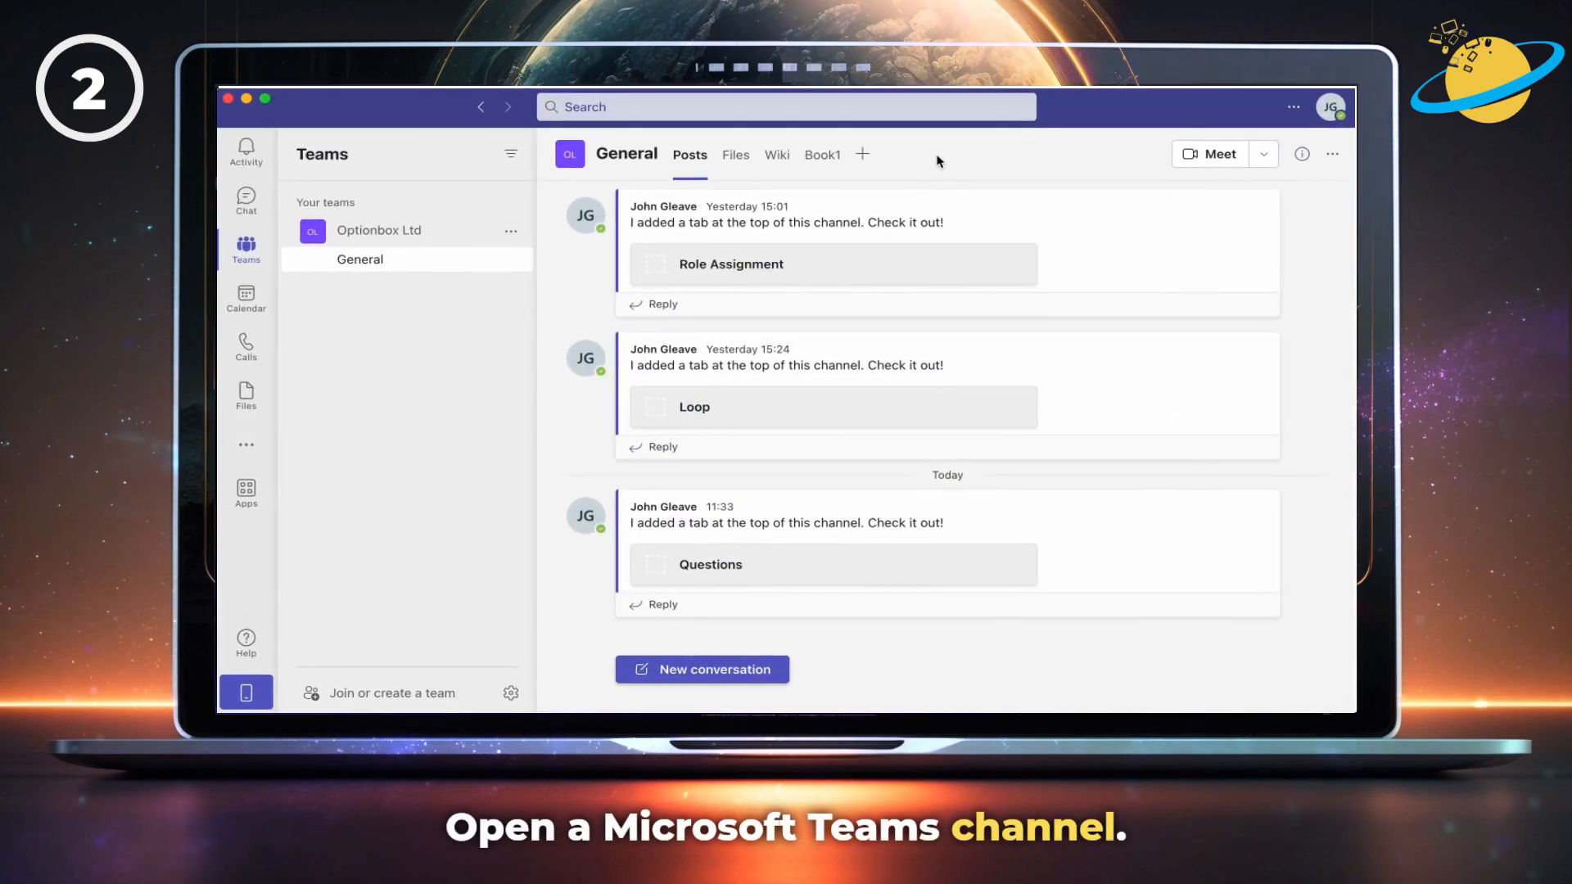
Step: Add a new General channel tab and pick the Website app from the search
{"action": "left_click", "coordinate": [861, 154]}
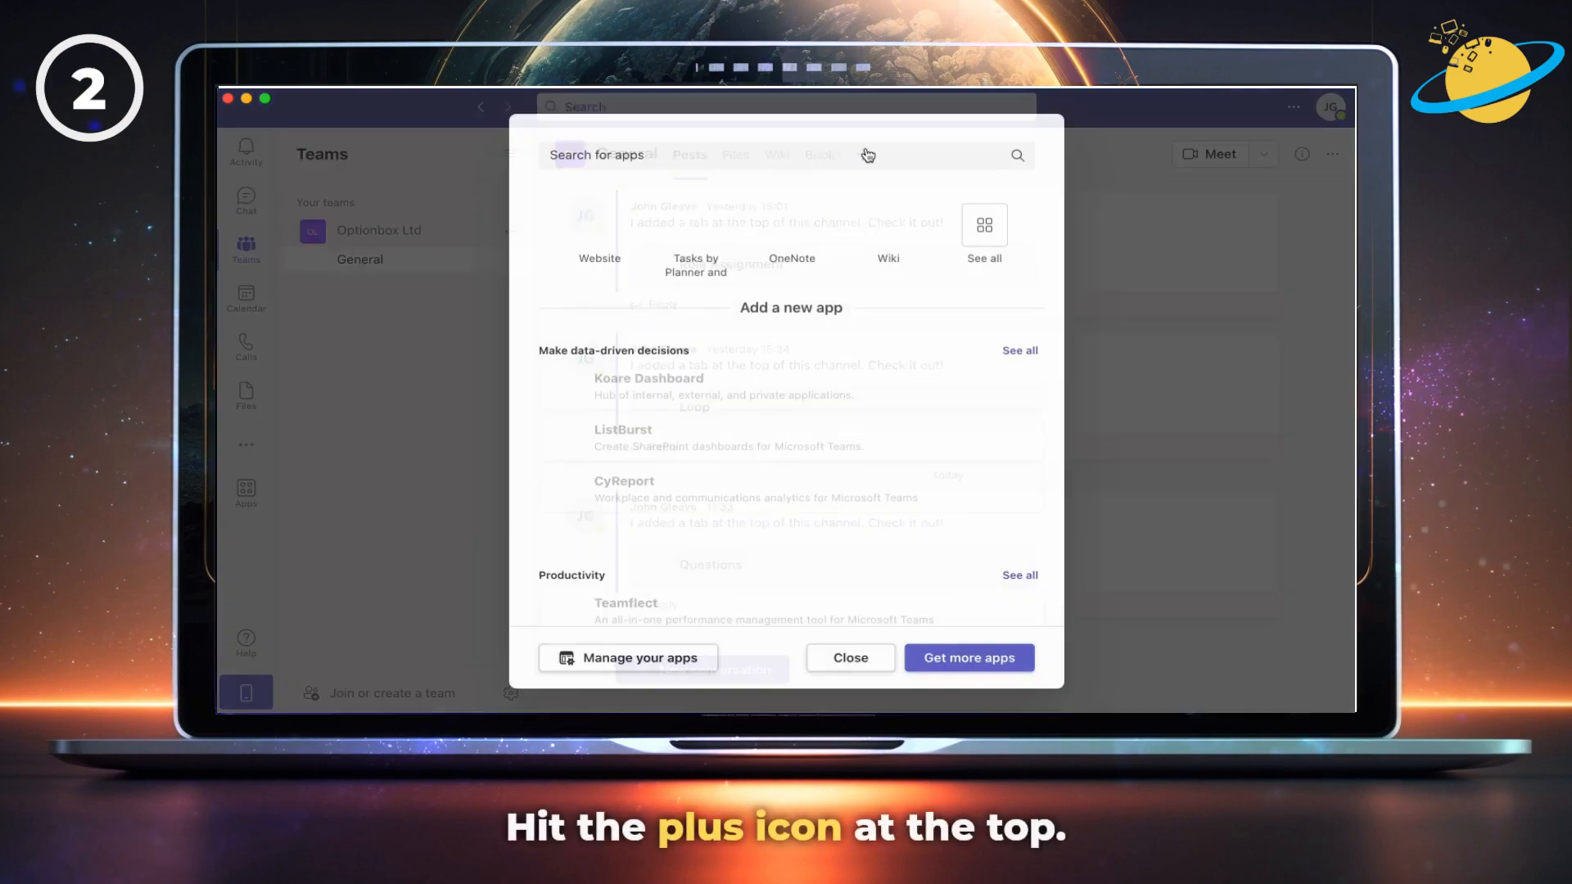
{"action": "type", "text": "website"}
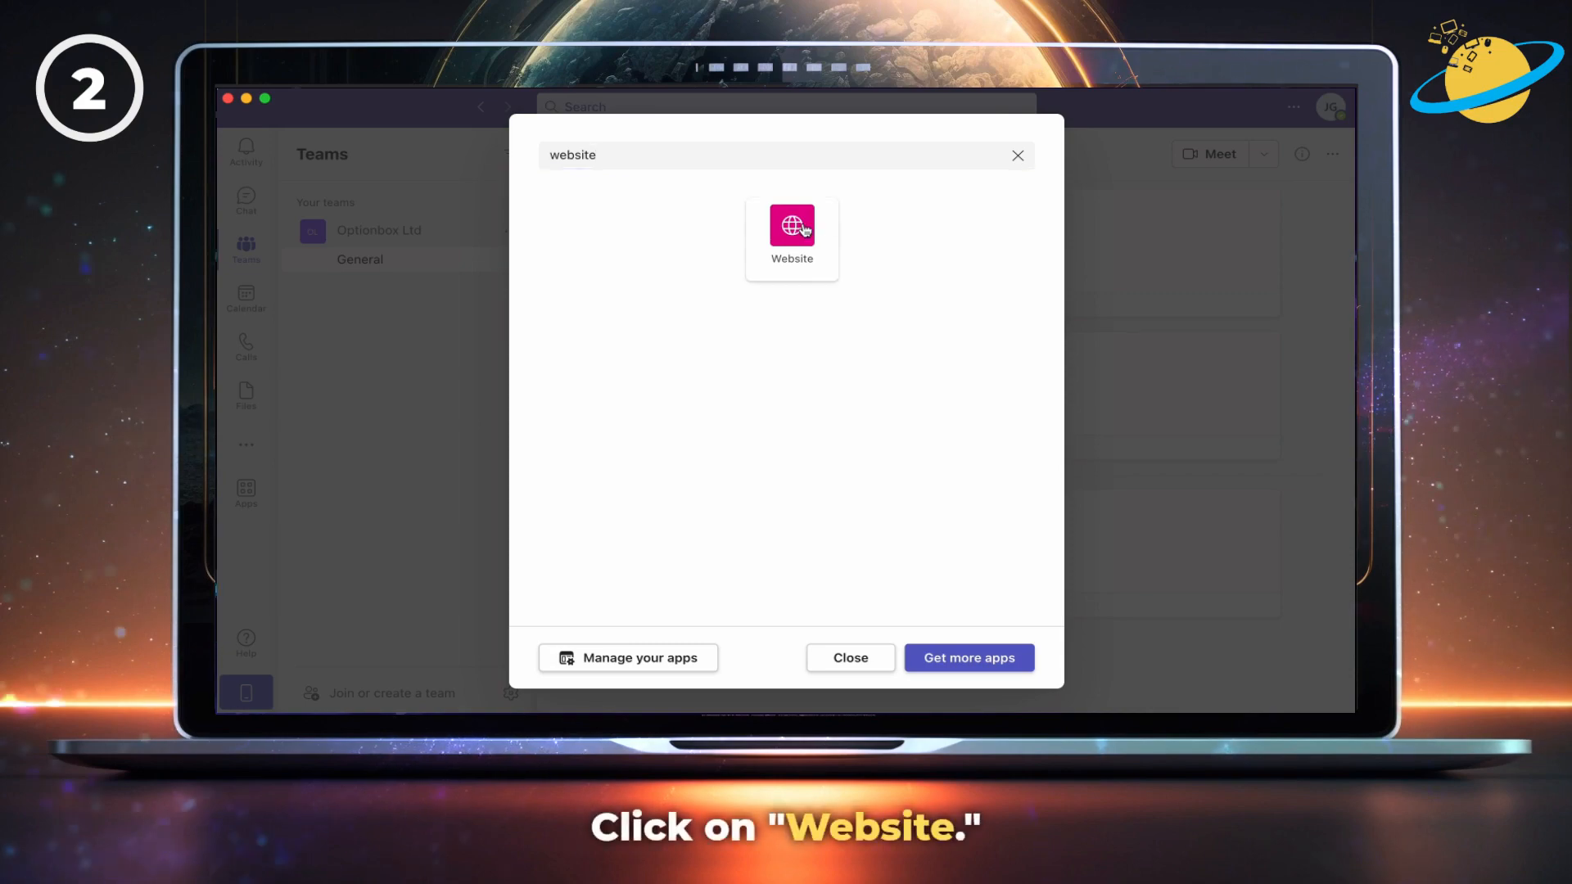
{"action": "left_click", "coordinate": [793, 225]}
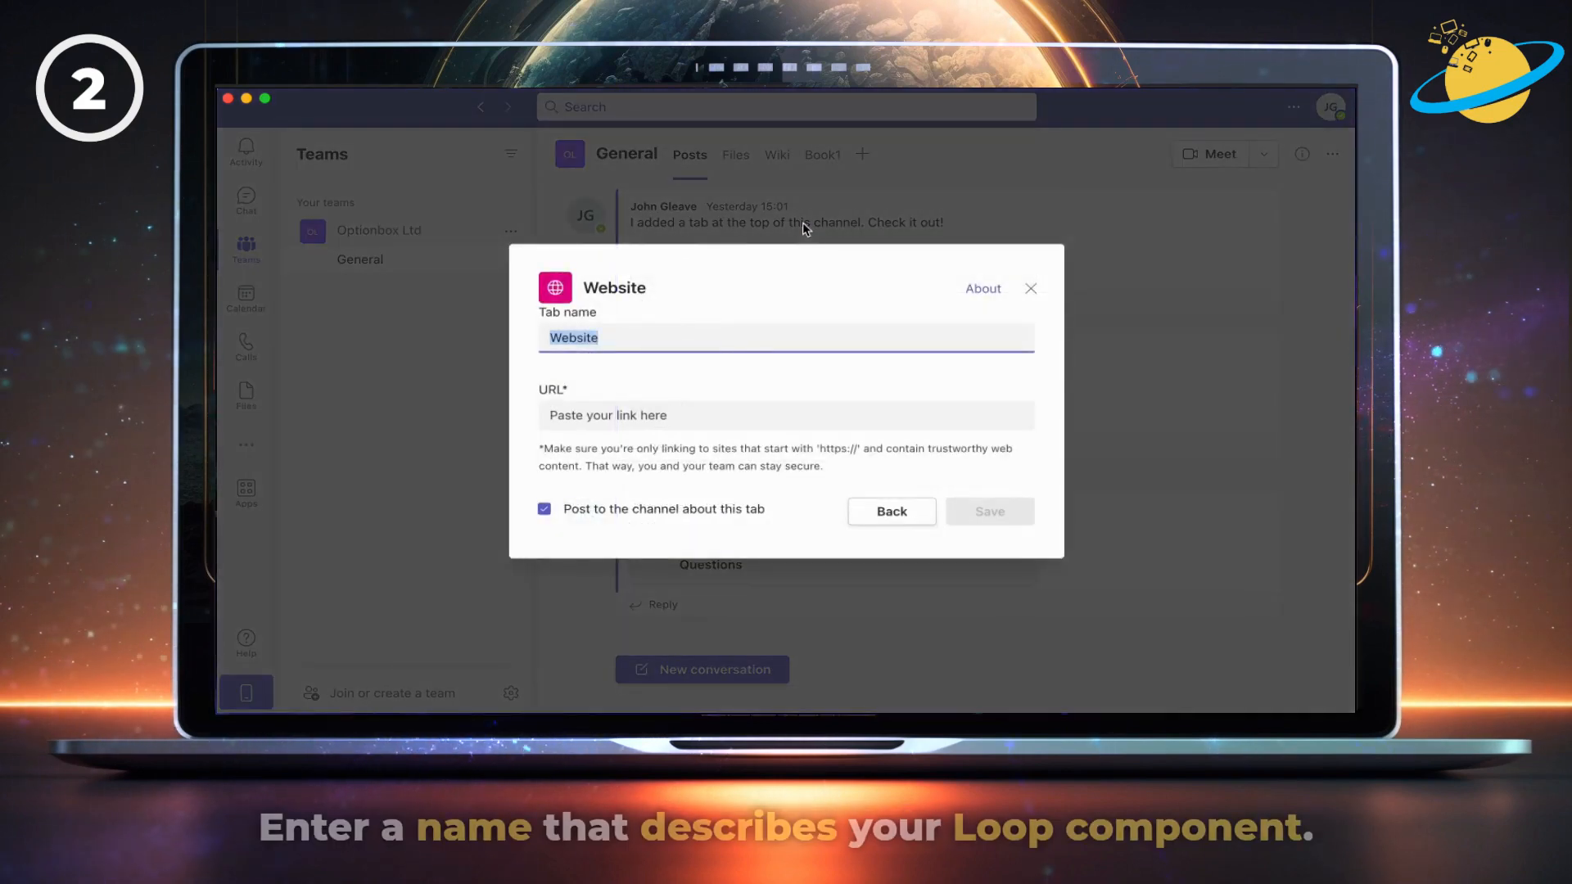
Step: Name the tab 'Questions', point it at the whiteboard URL and save it
{"action": "type", "text": "Questions"}
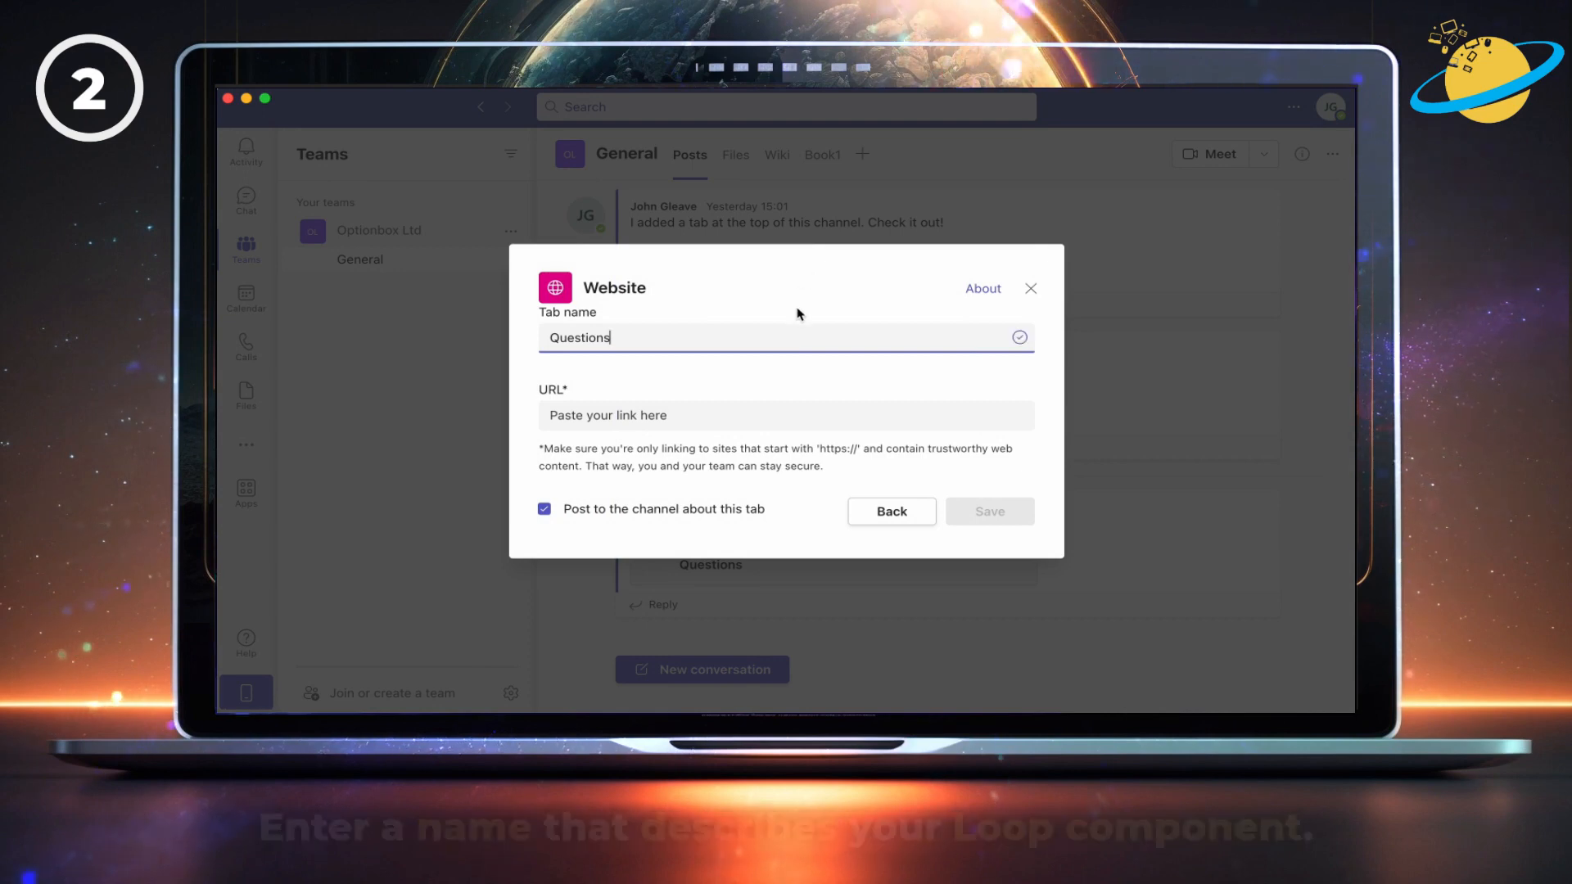
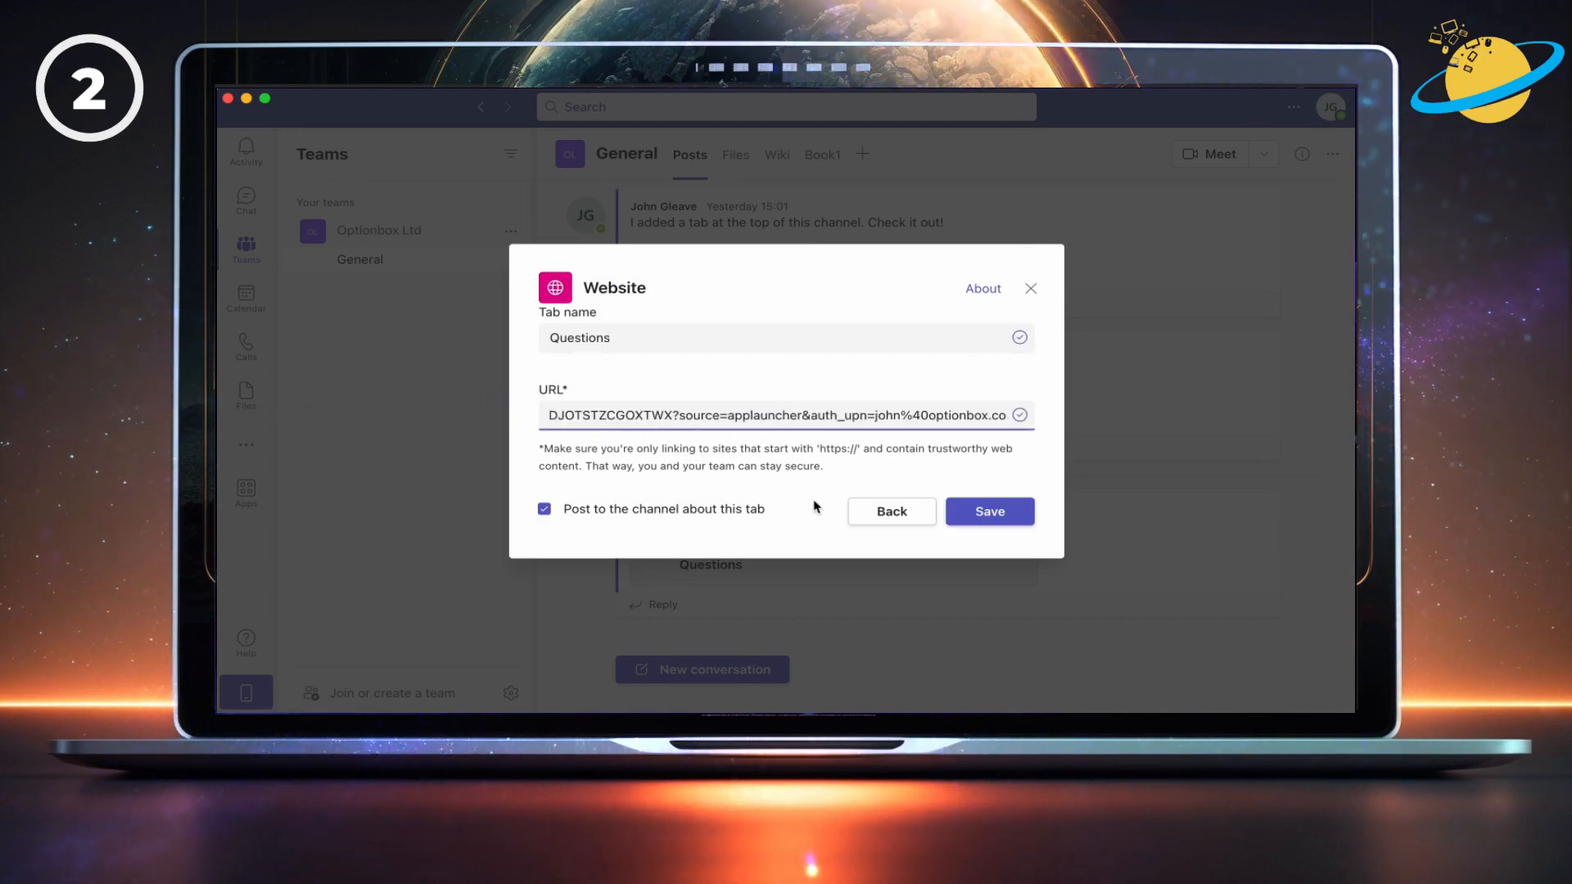
{"action": "left_click", "coordinate": [991, 511]}
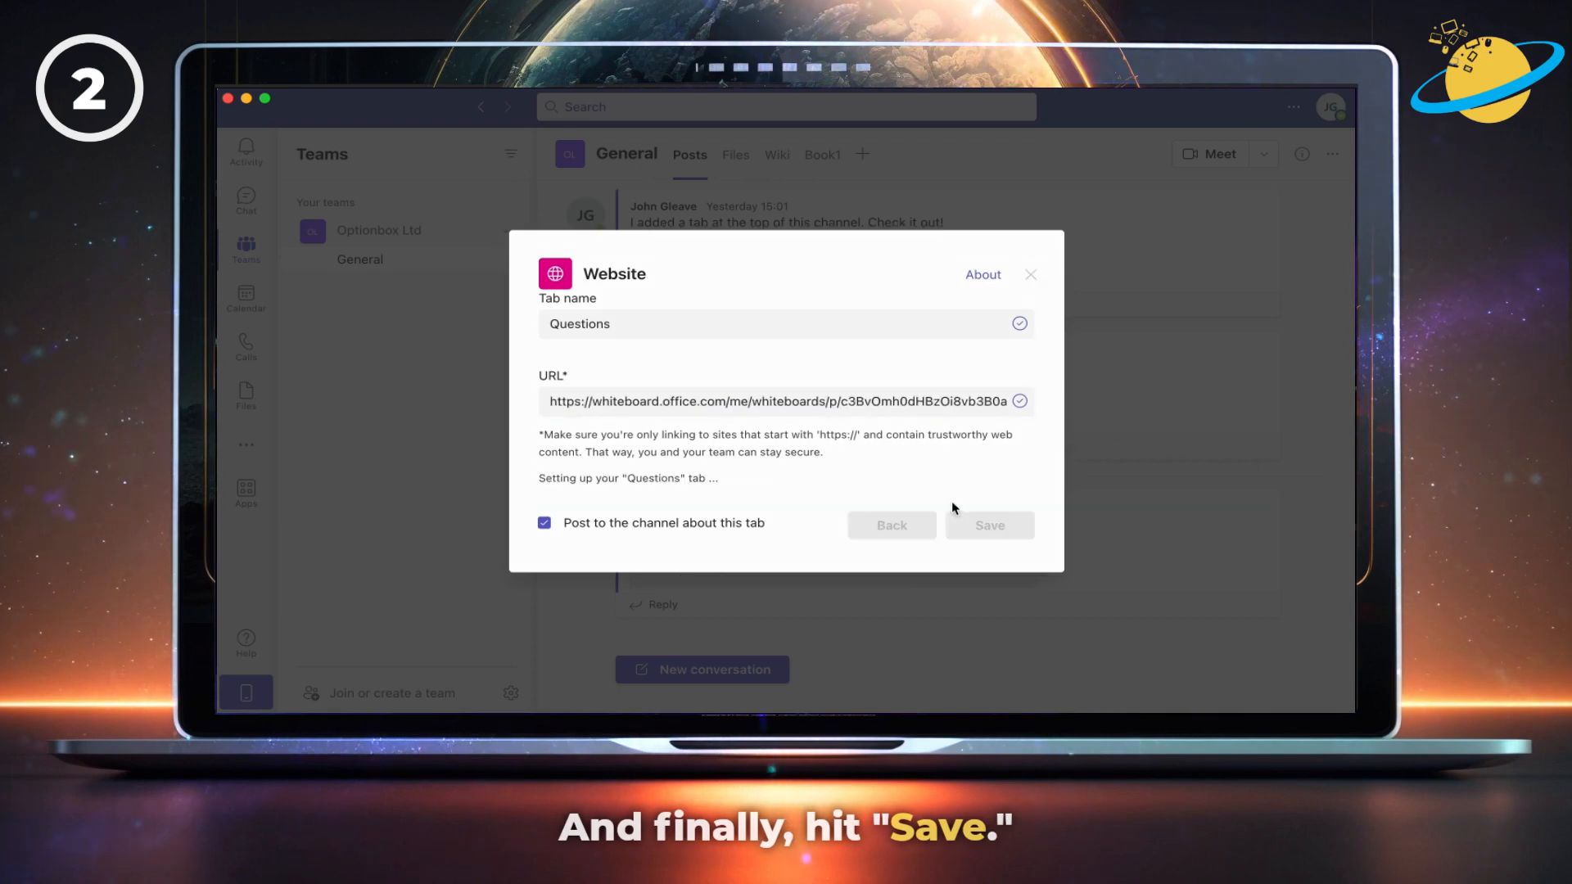
{"action": "left_click", "coordinate": [991, 526]}
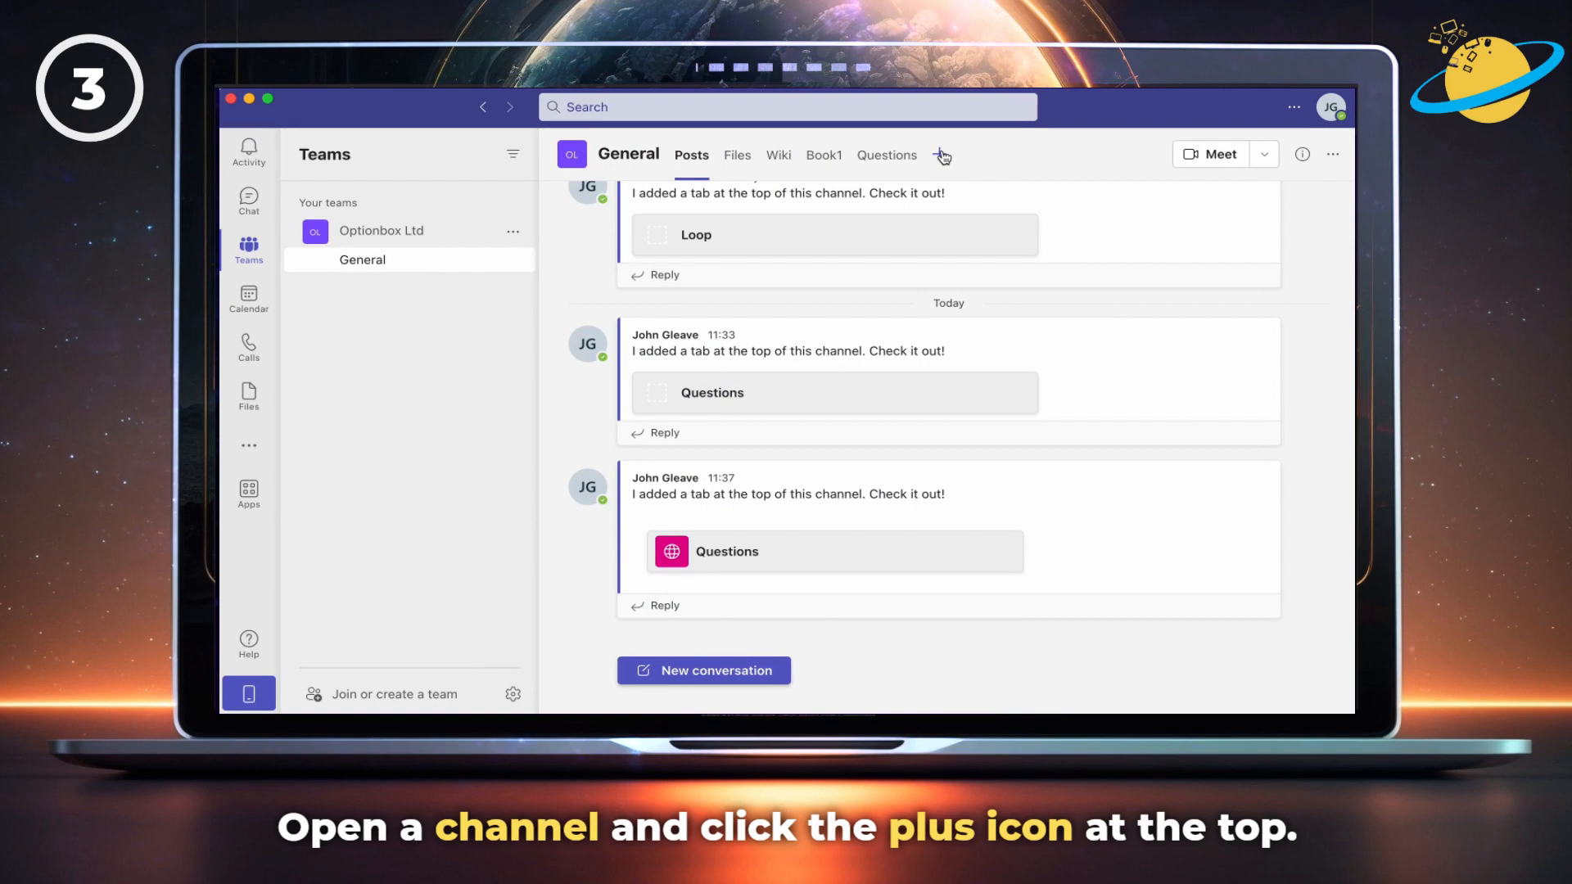
Step: Add another General channel tab and pick the Website app again
{"action": "left_click", "coordinate": [940, 155]}
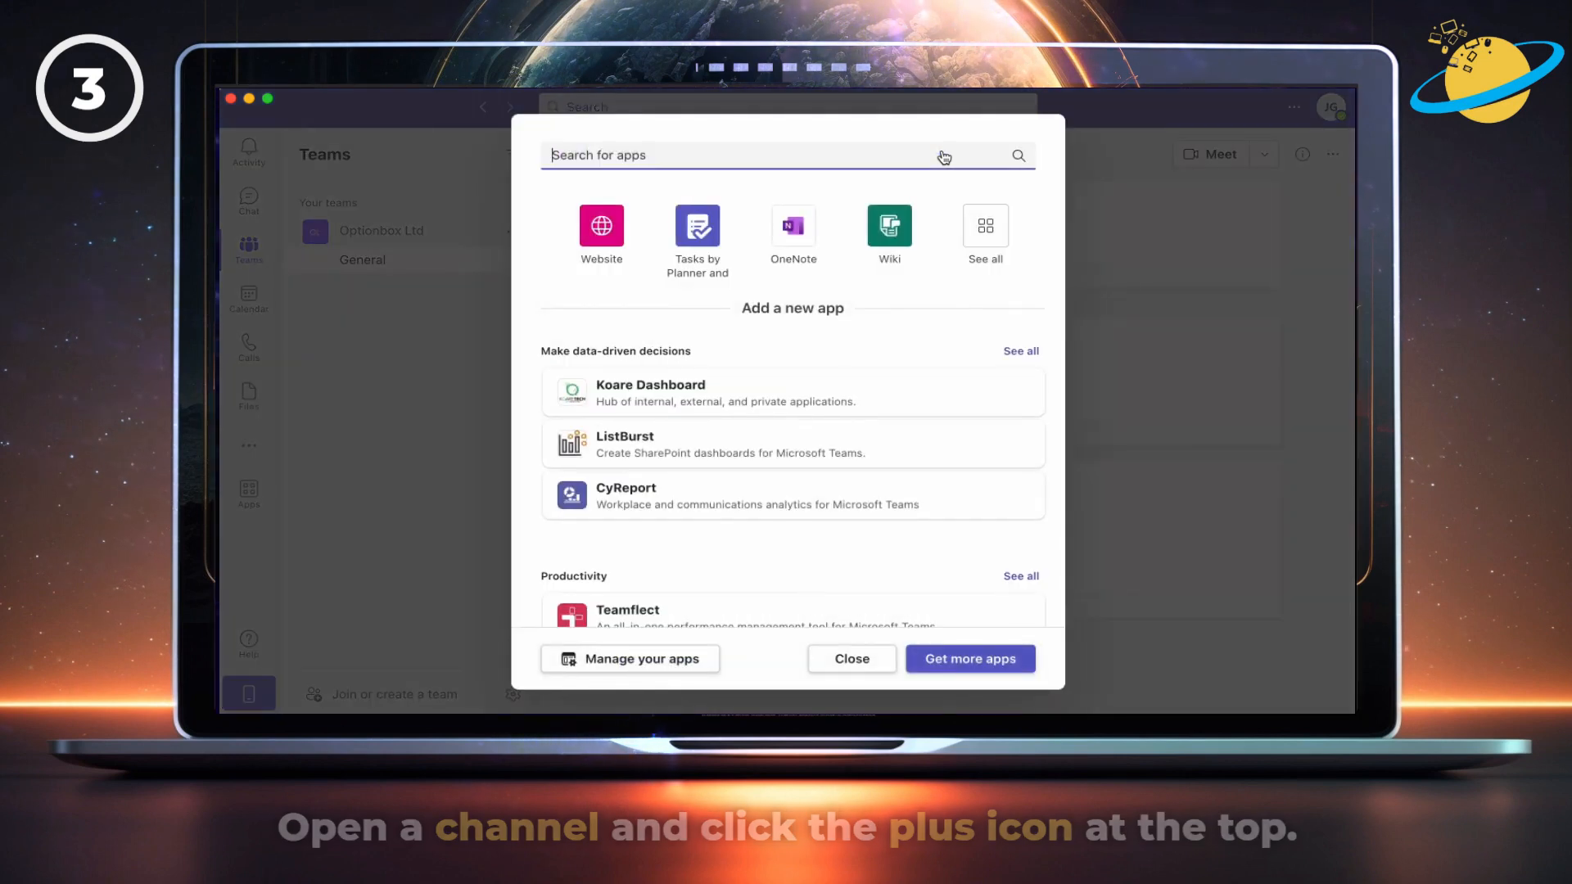
{"action": "type", "text": "website"}
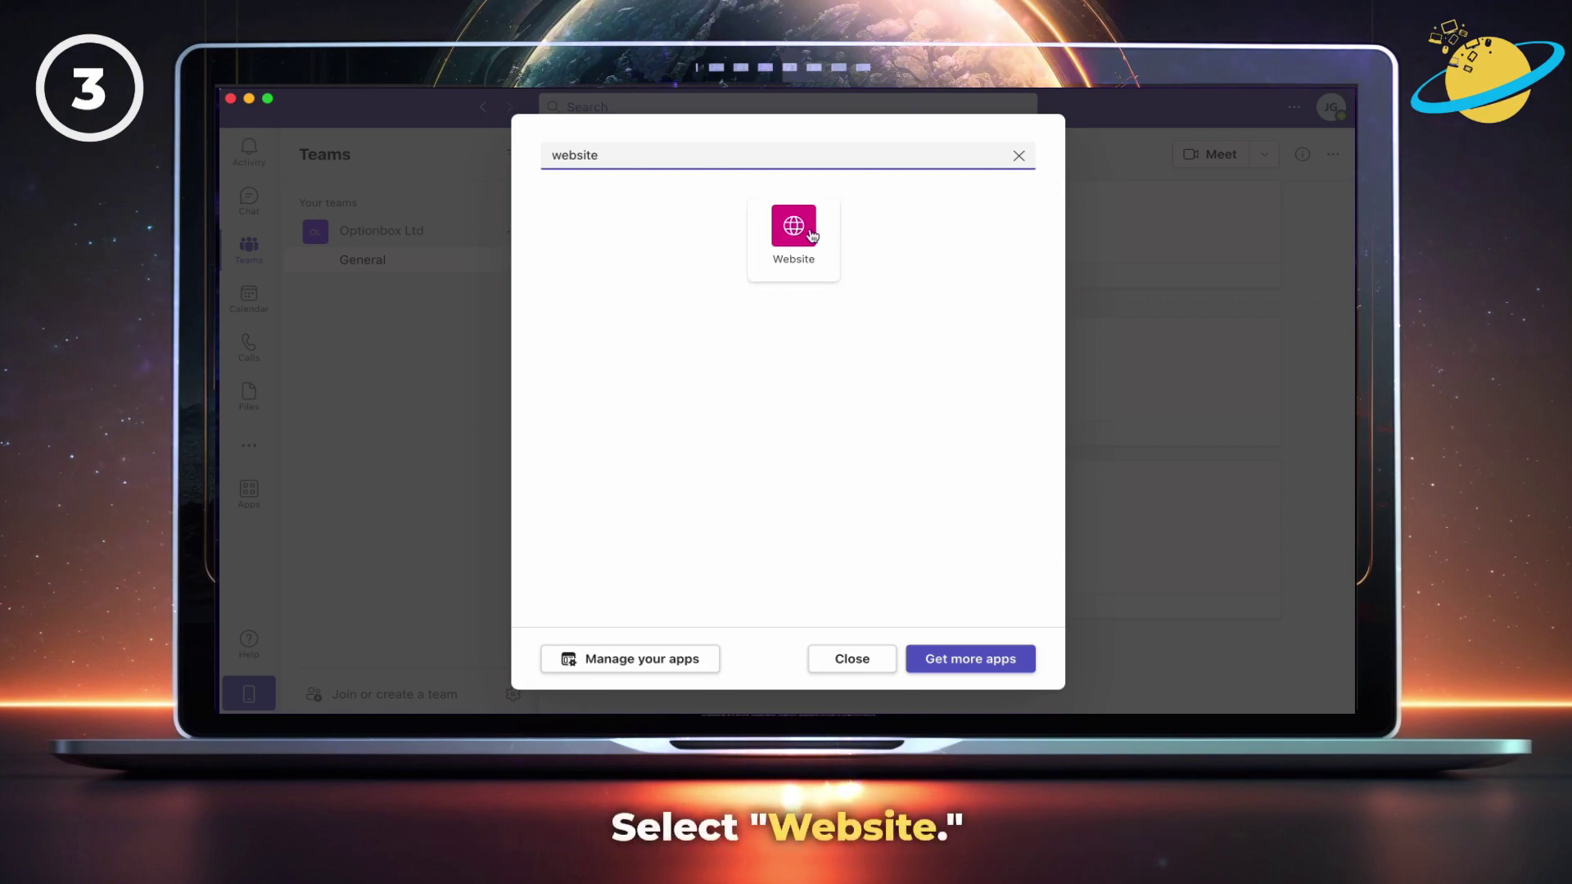
{"action": "left_click", "coordinate": [794, 224]}
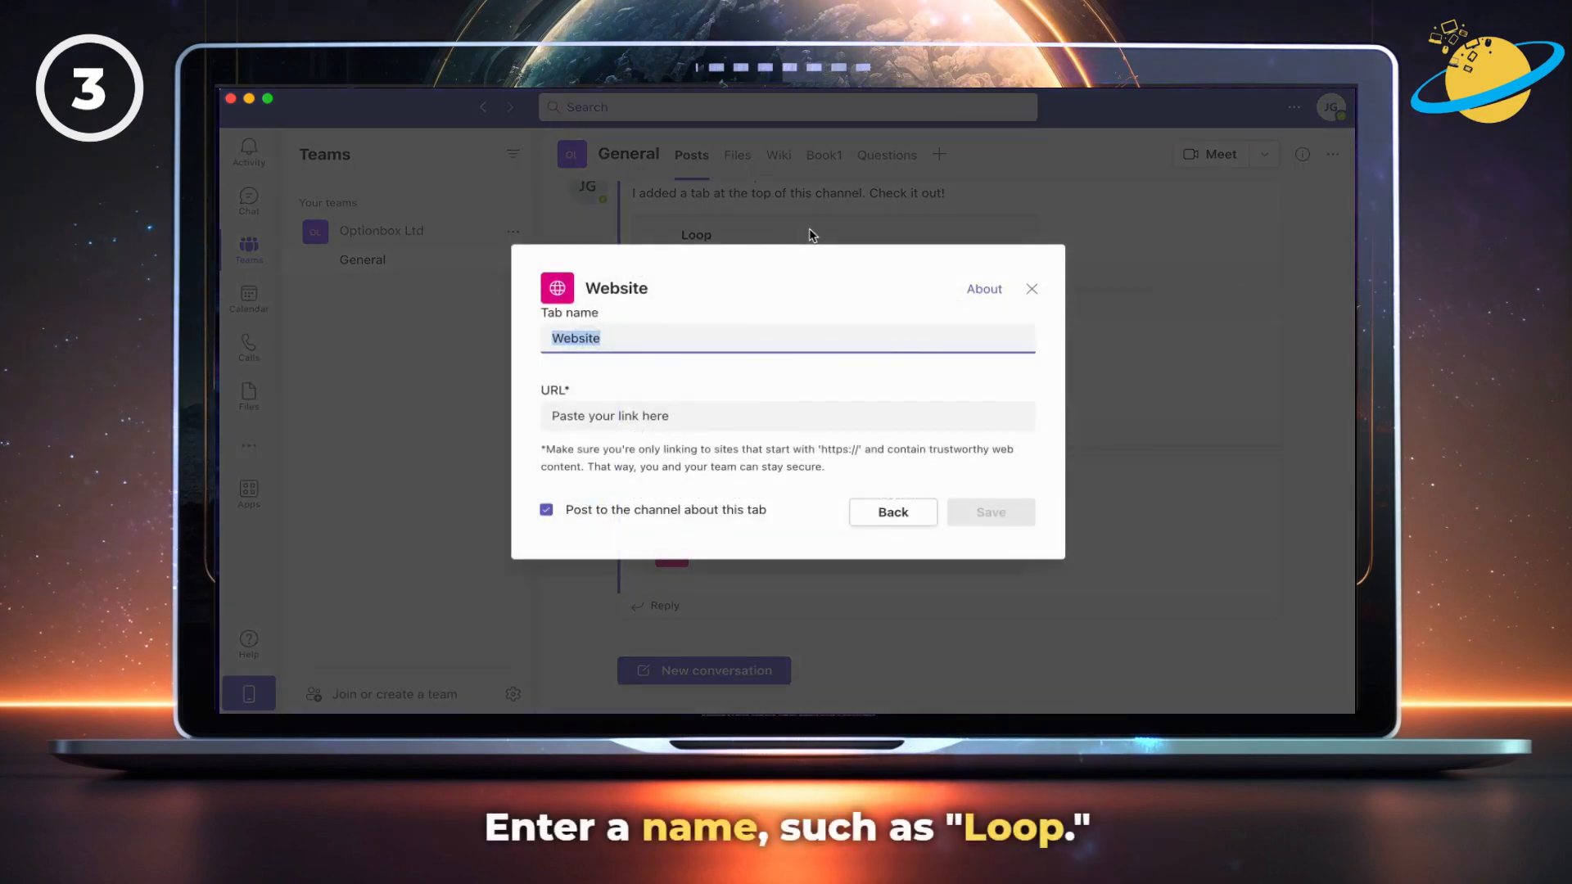
{"action": "type", "text": "Loop"}
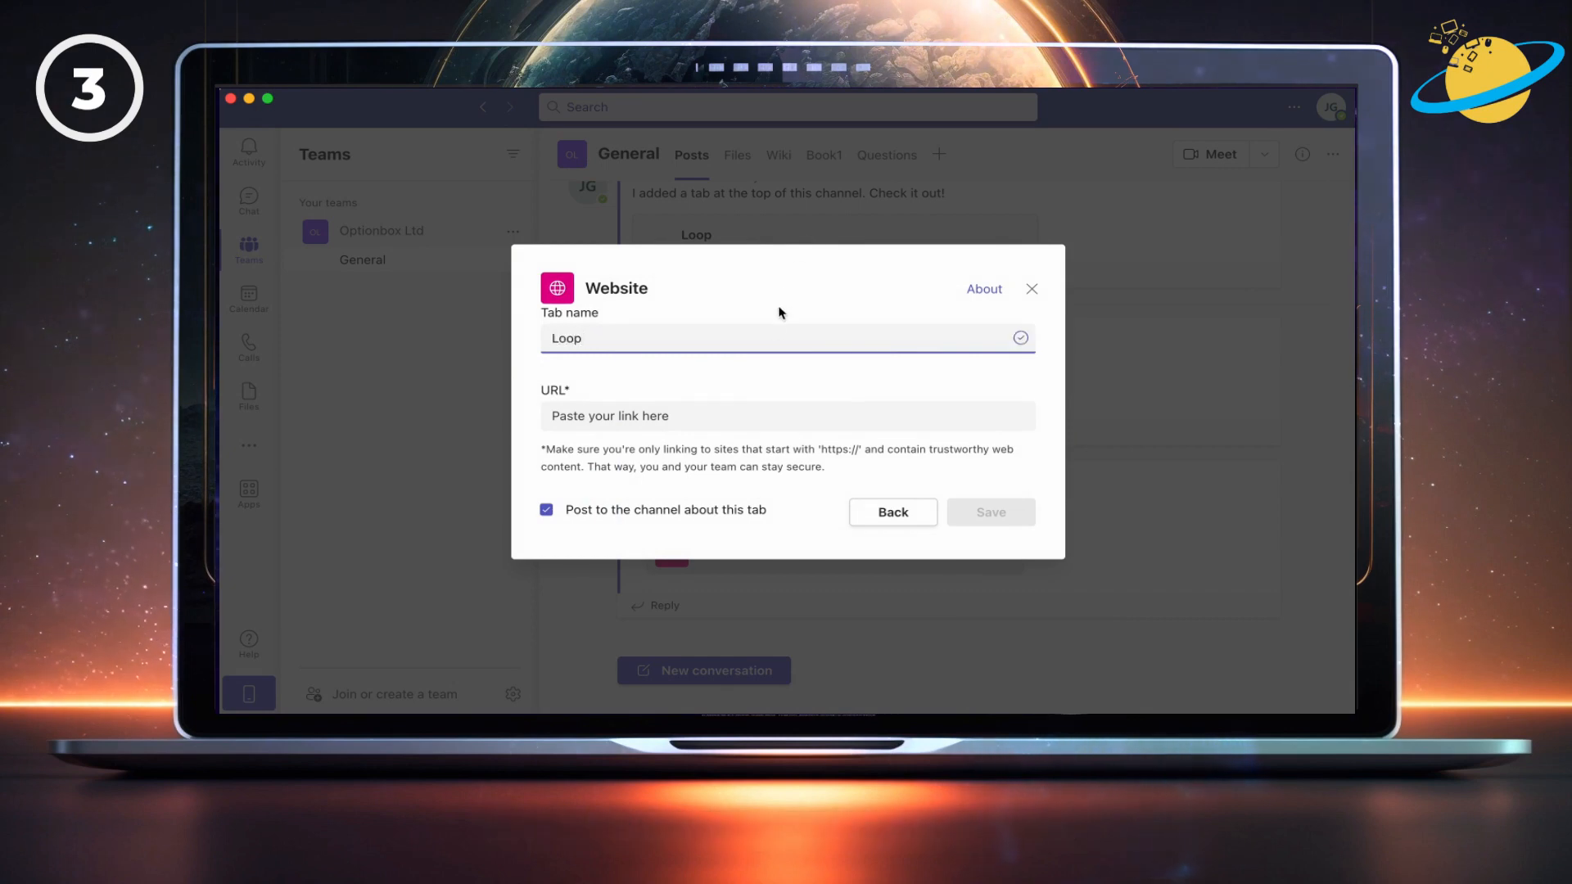
{"action": "left_click", "coordinate": [750, 416]}
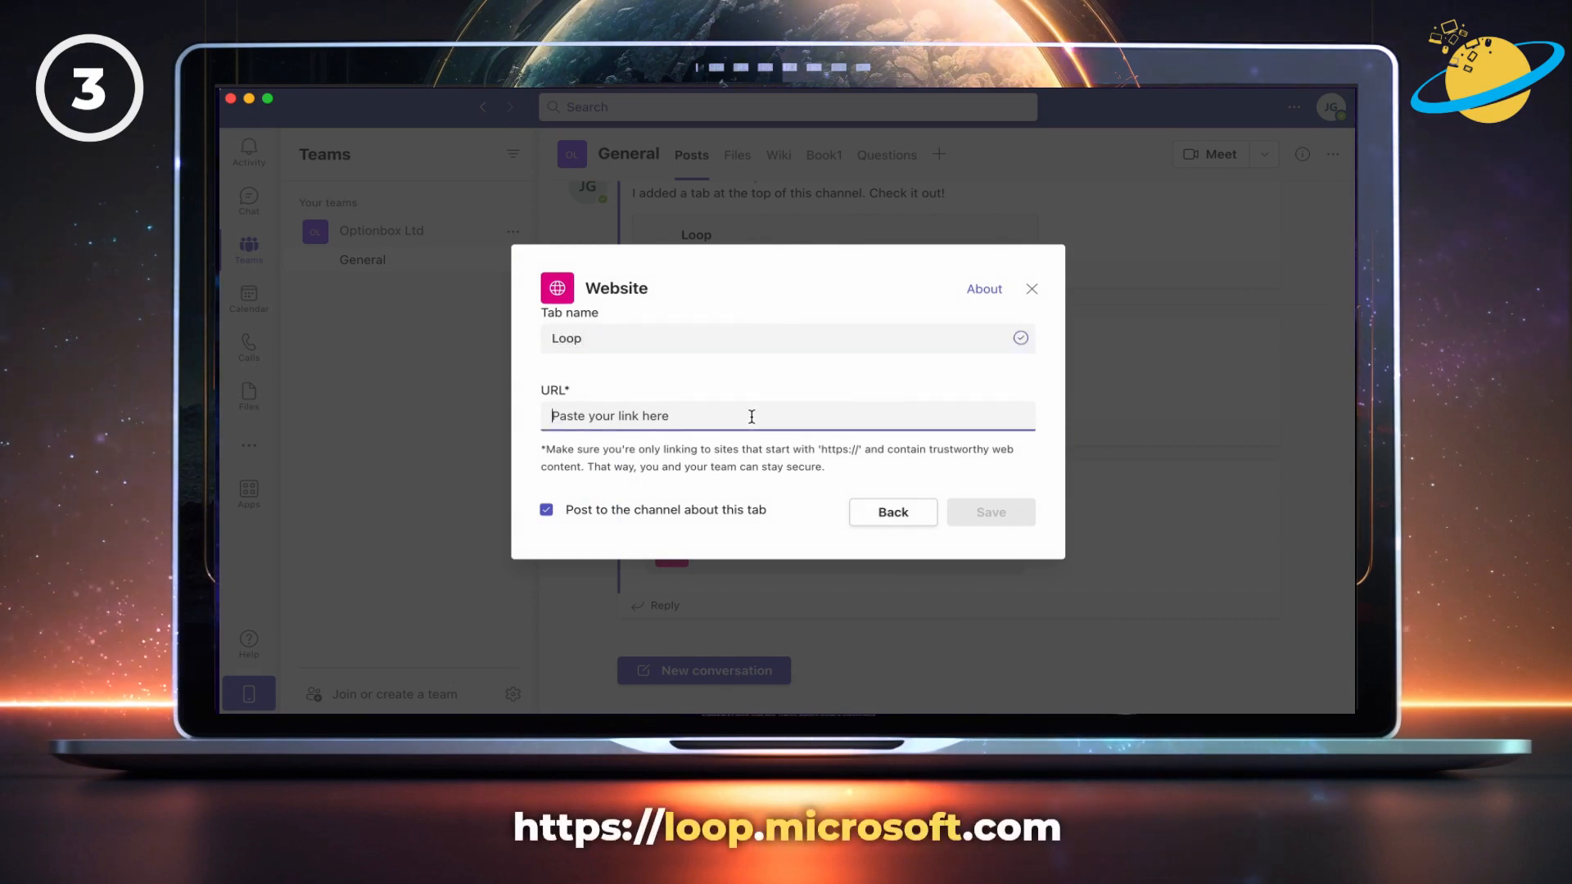
{"action": "type", "text": "https://"}
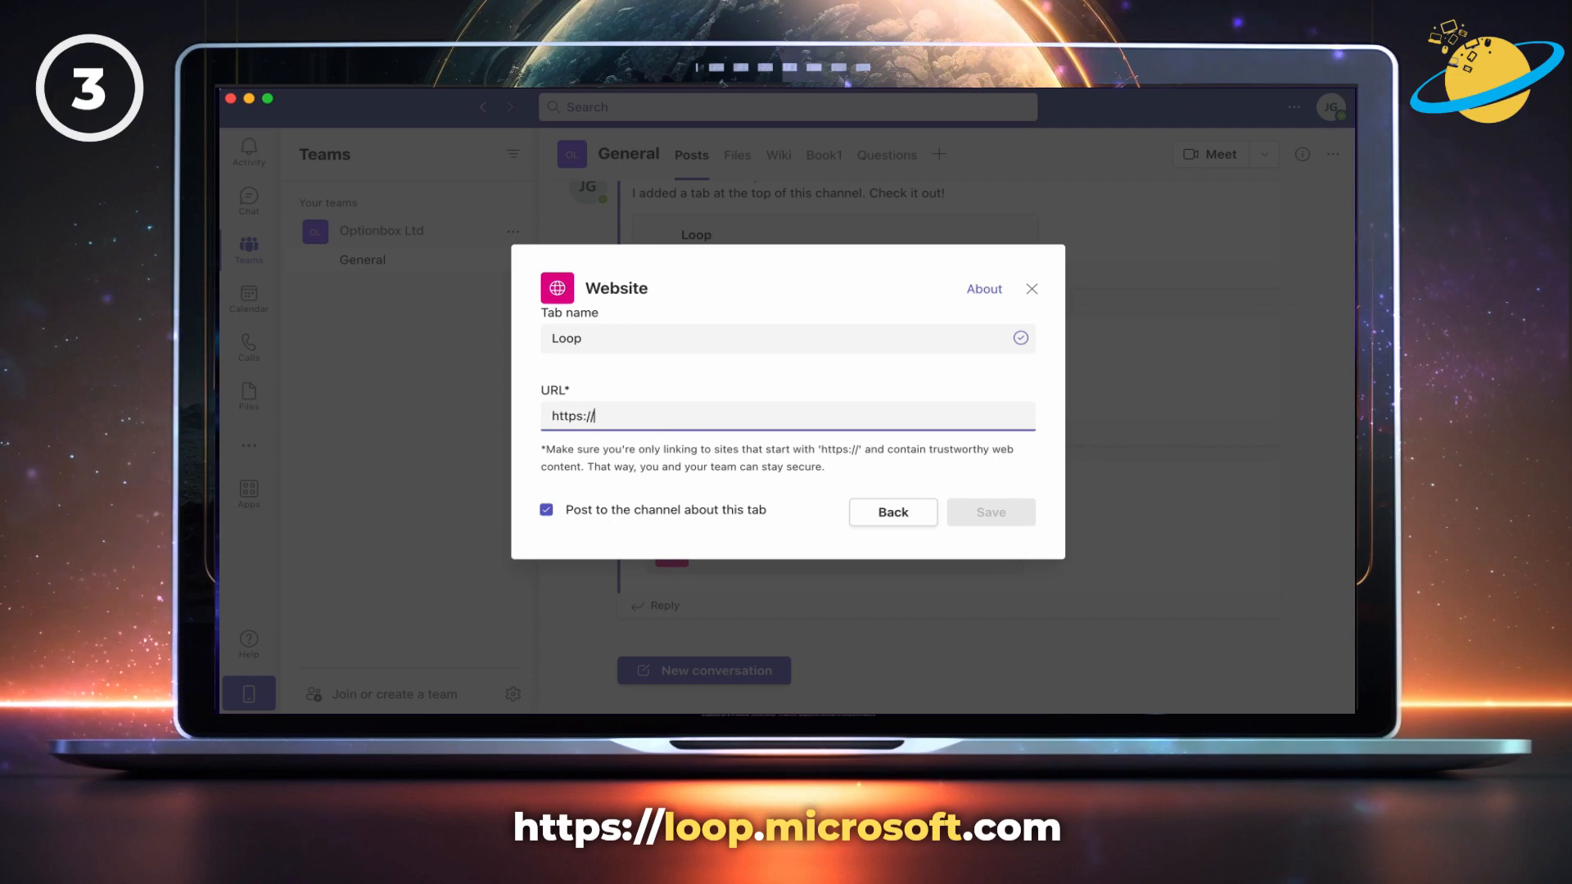
{"action": "type", "text": "loop.microsoft.com"}
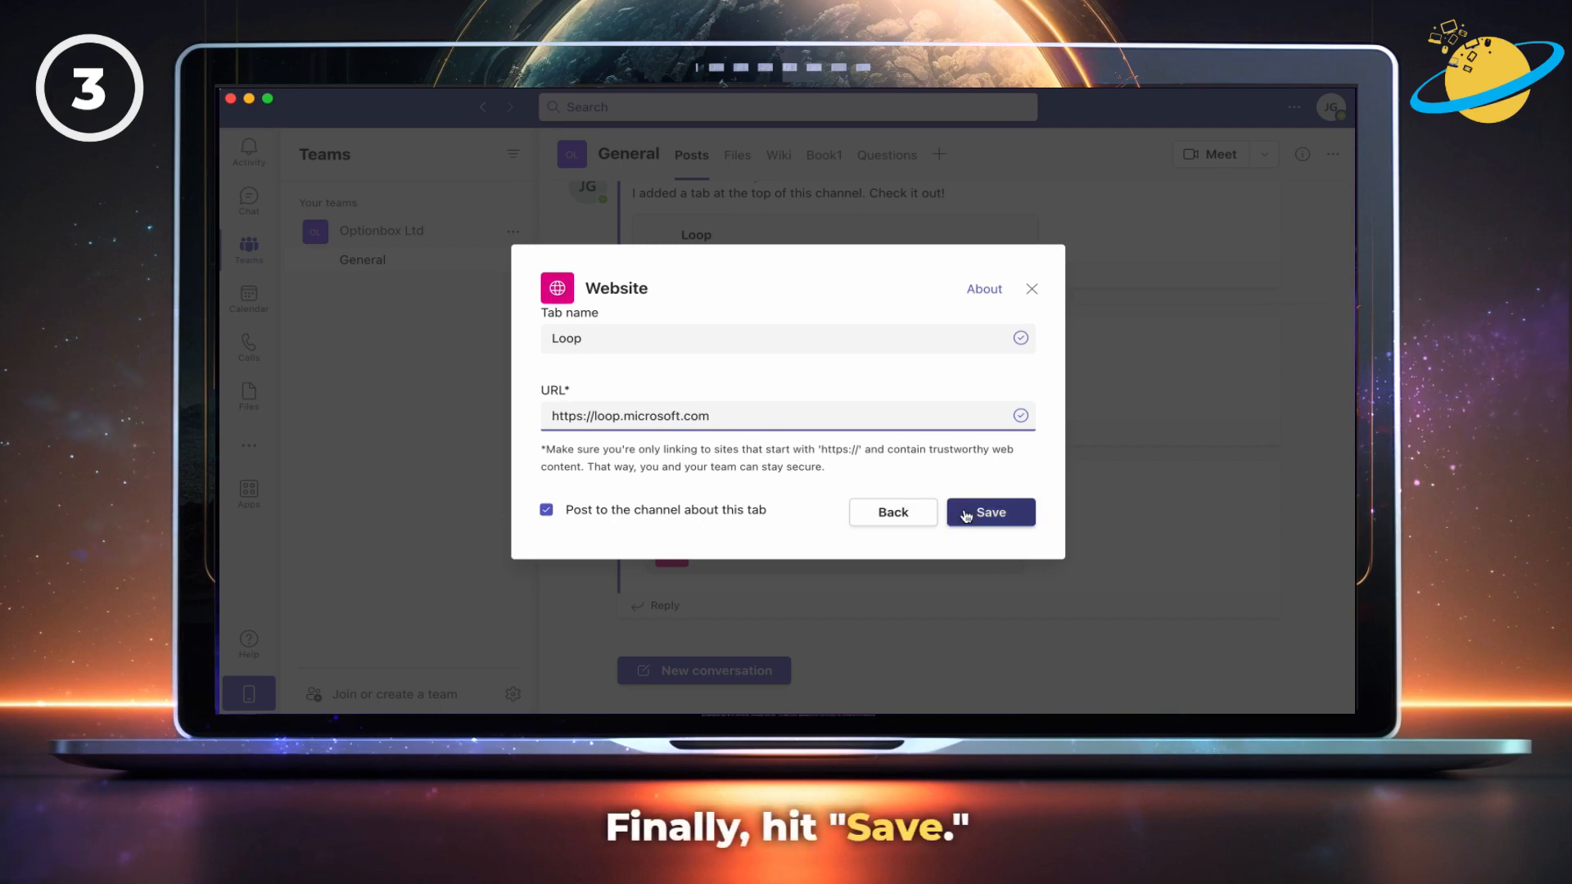
{"action": "left_click", "coordinate": [991, 513]}
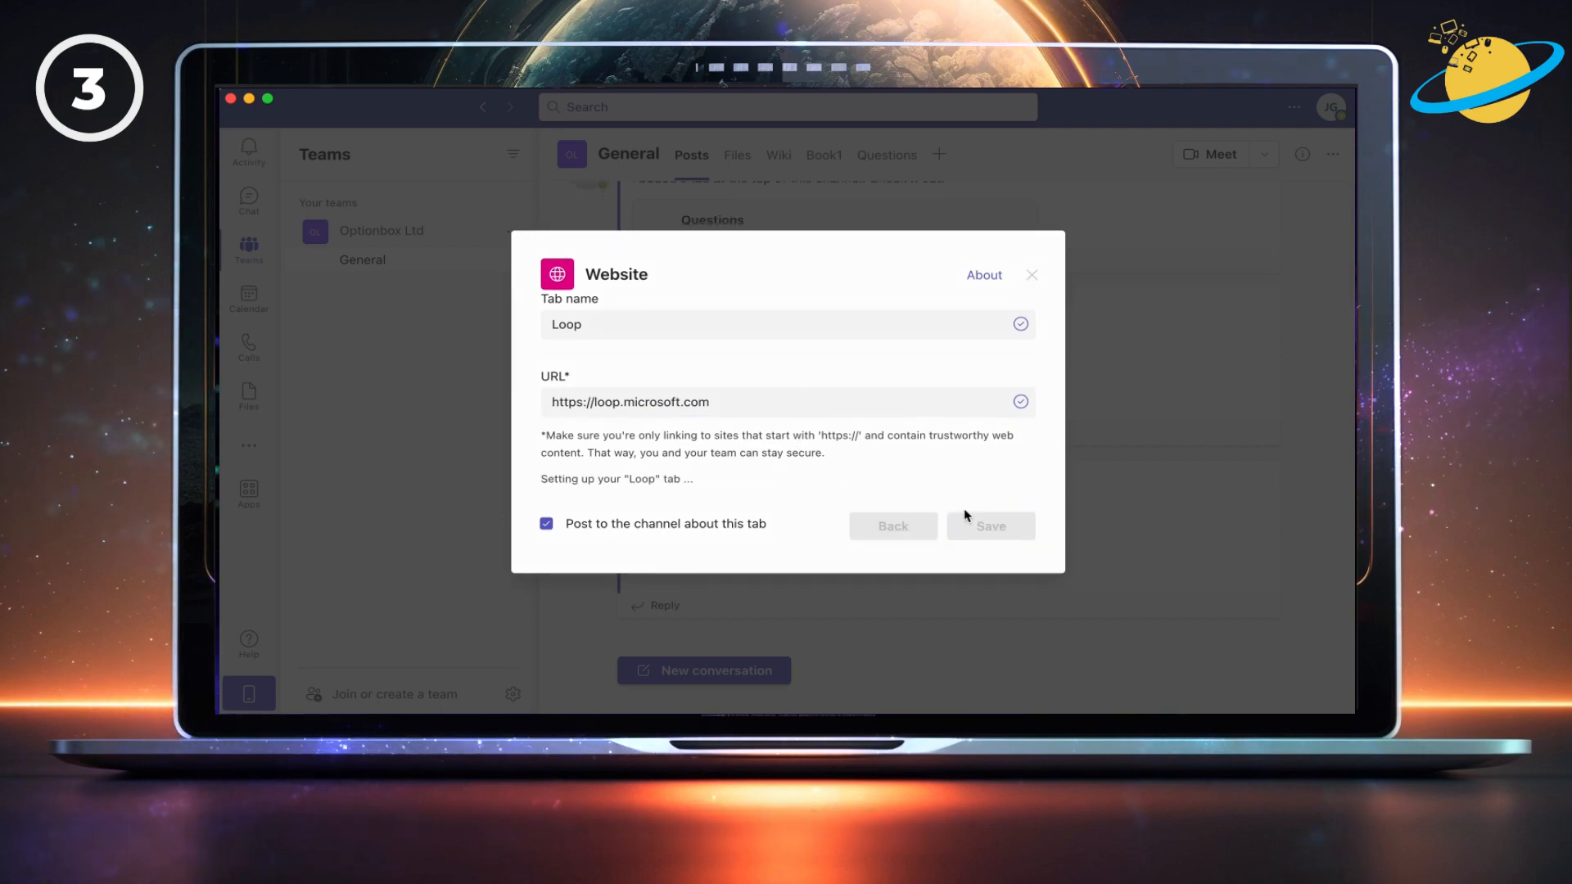
{"action": "left_click", "coordinate": [991, 526]}
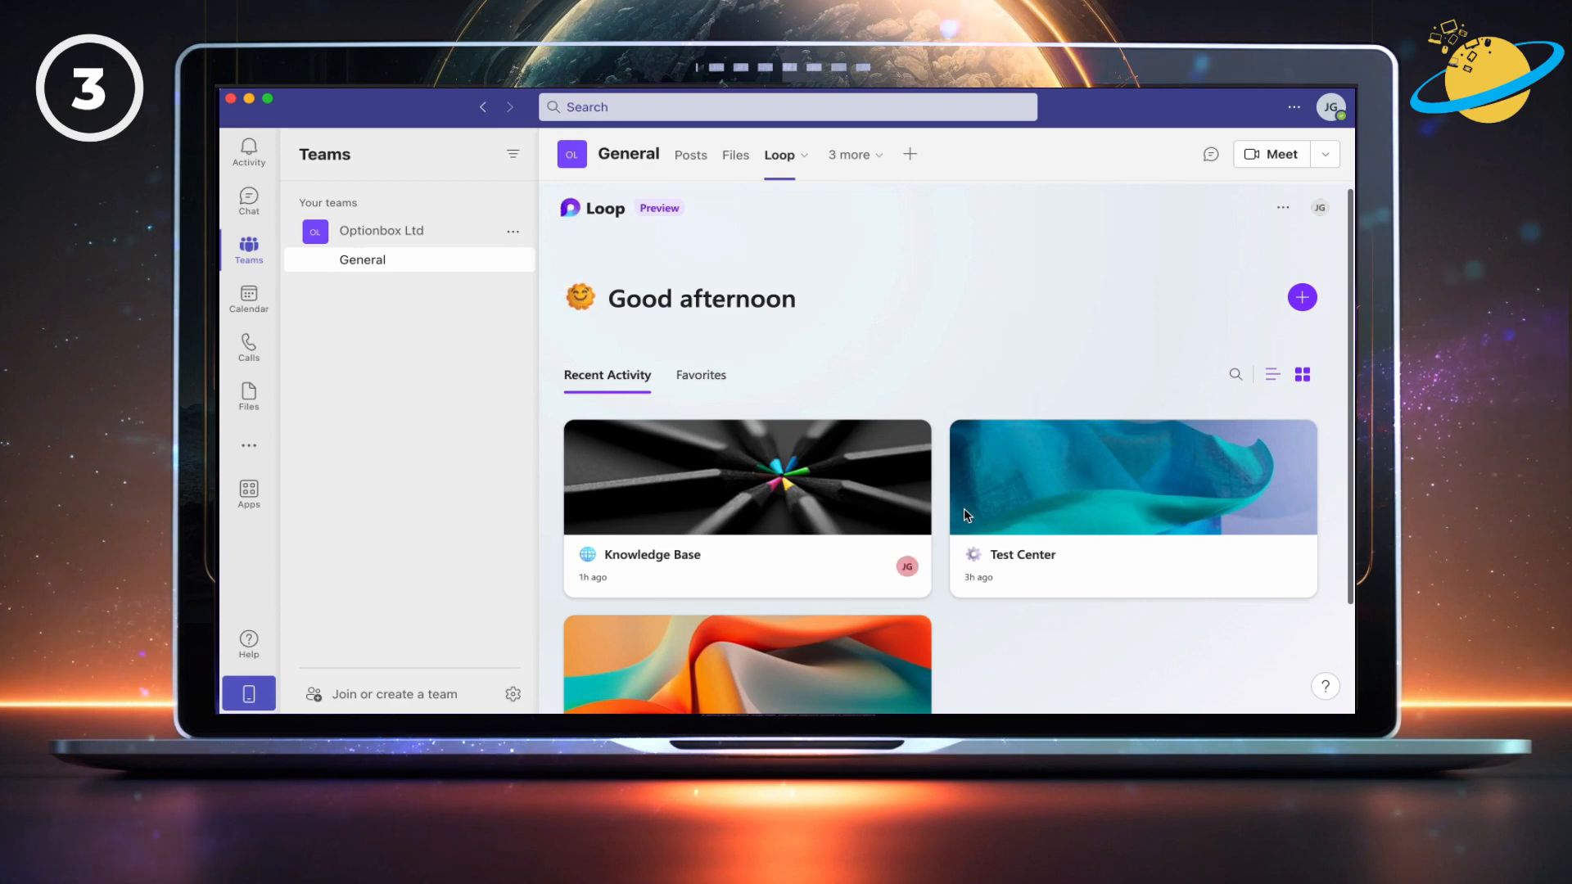
{"action": "scroll", "scroll_direction": "down", "scroll_amount": 3}
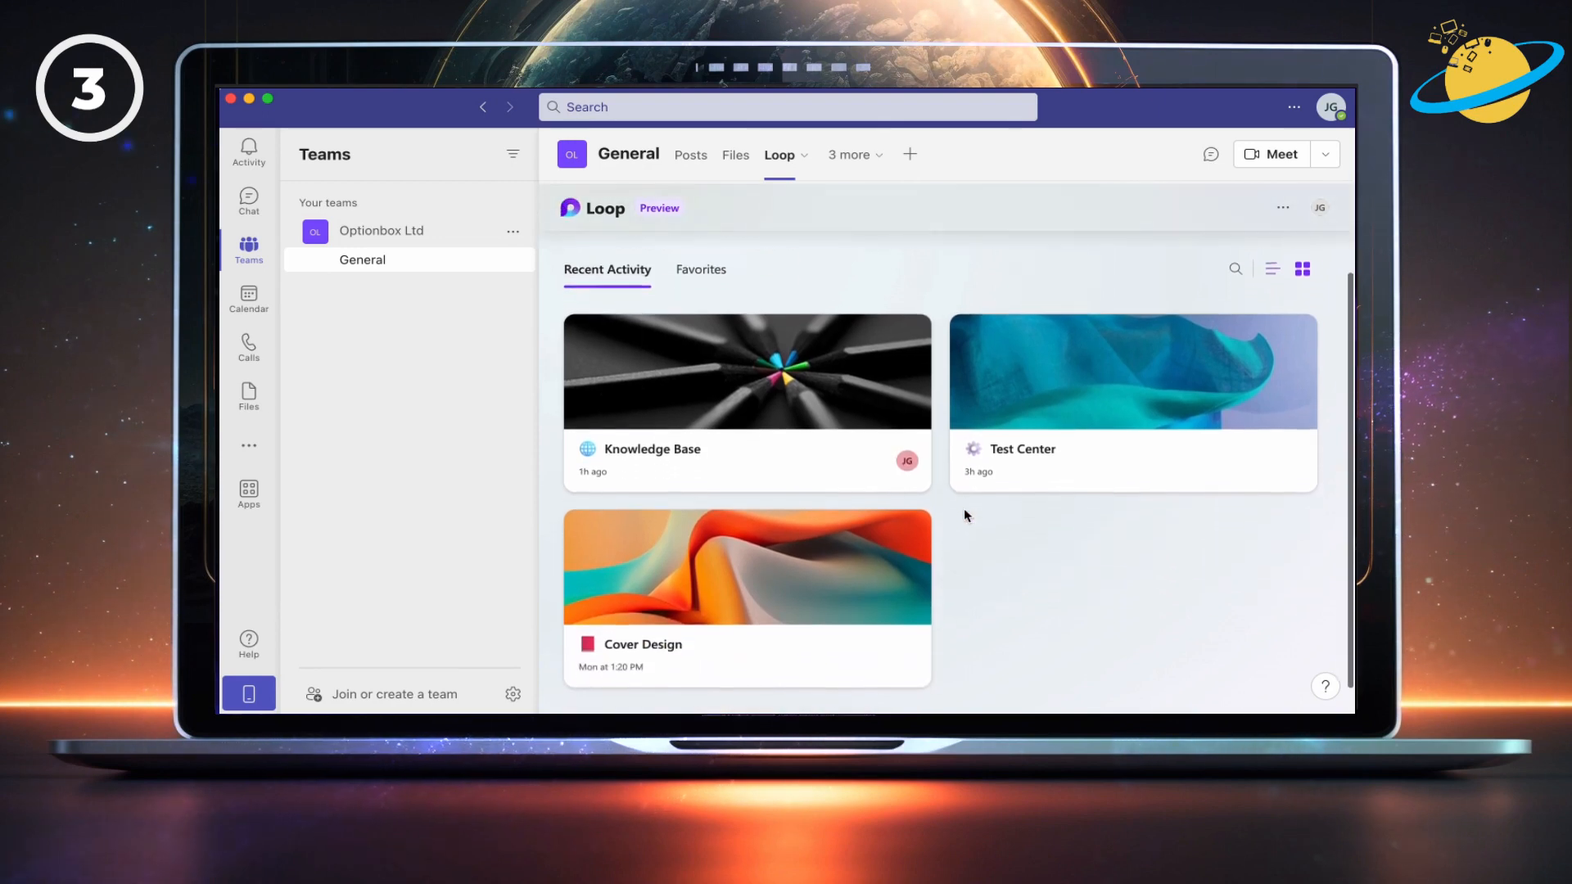